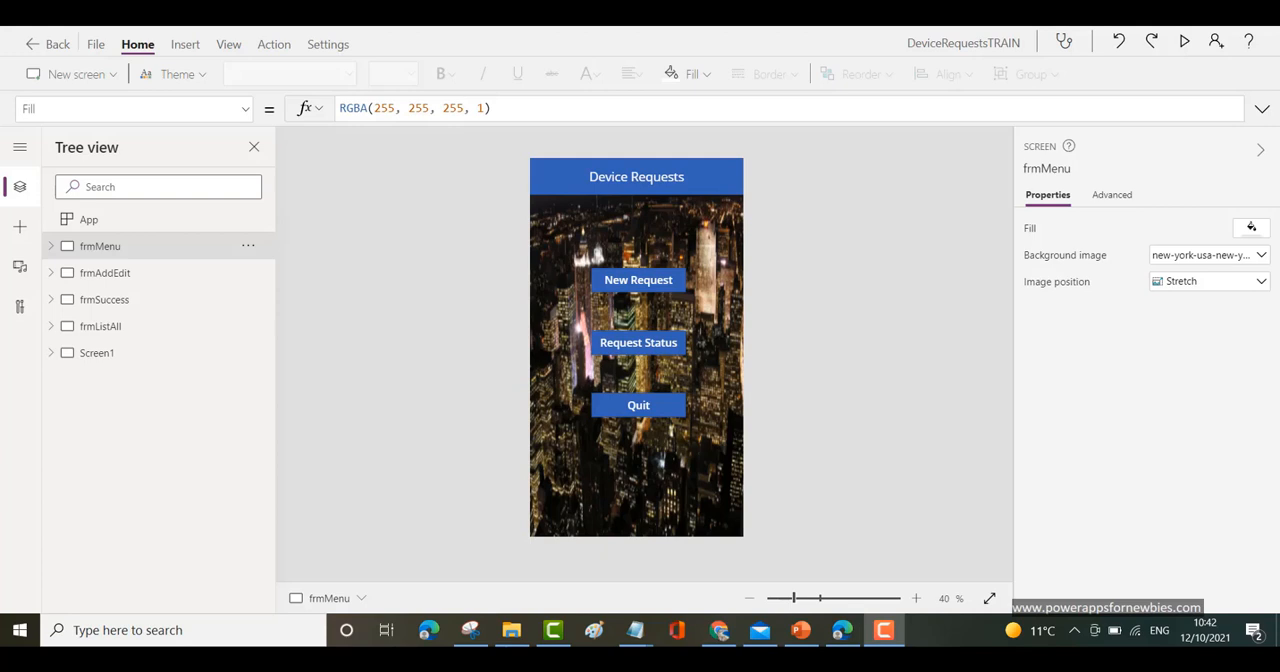
mouse_move(447, 316)
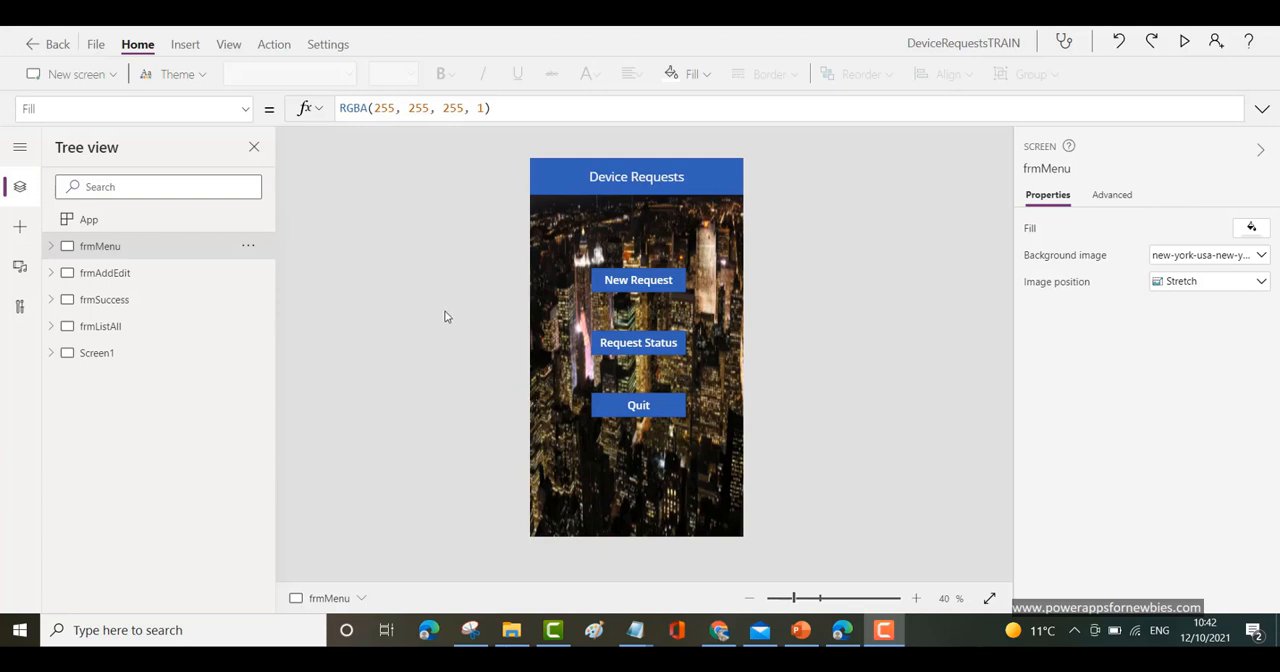
mouse_move(115, 56)
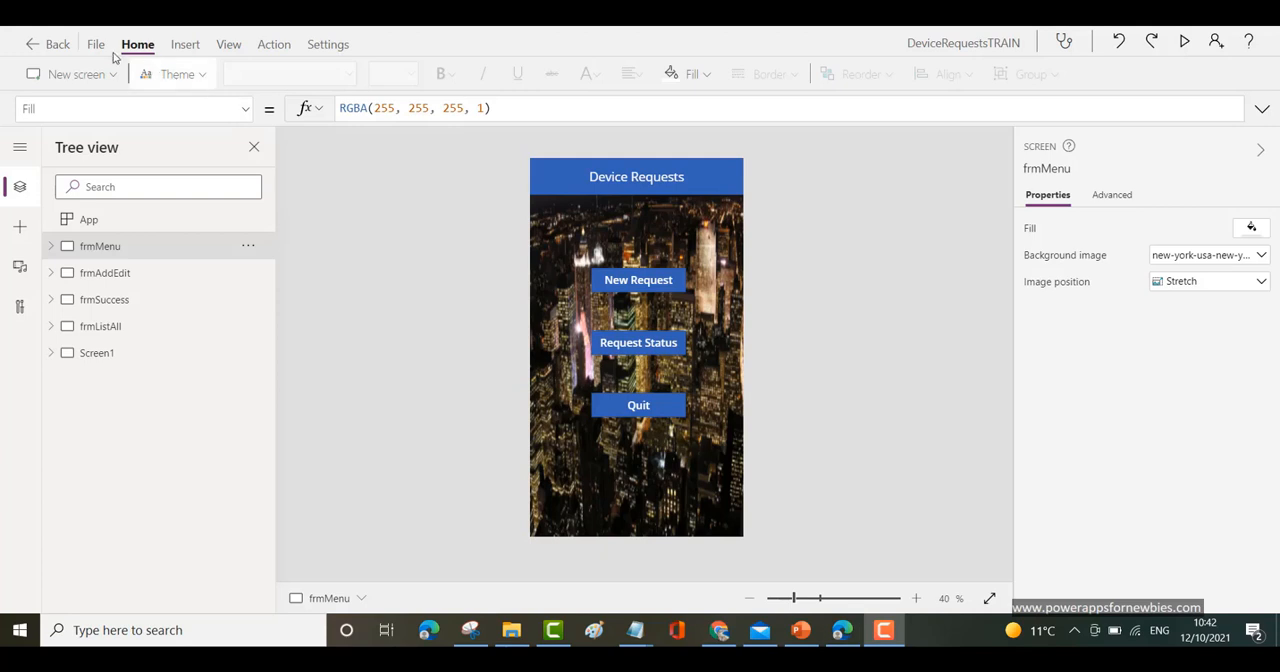
- Check the save status, then add a blank Screen2 to DeviceRequestsTRAIN
click(96, 43)
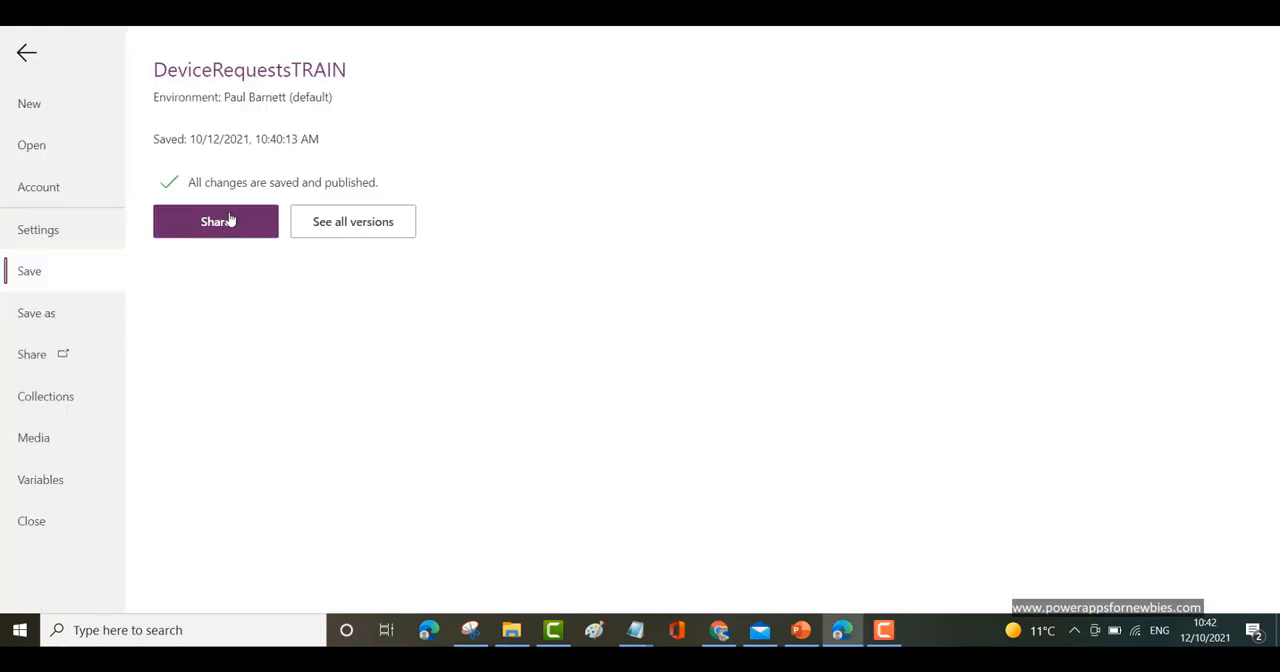
mouse_move(40, 68)
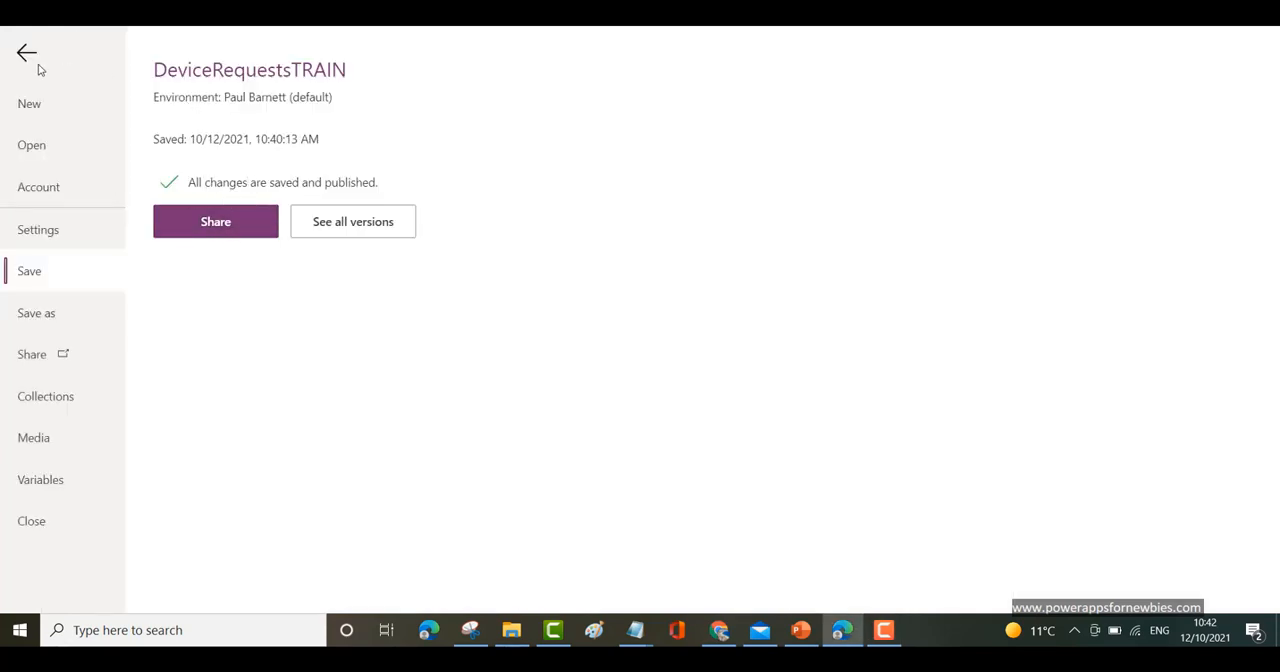
click(26, 52)
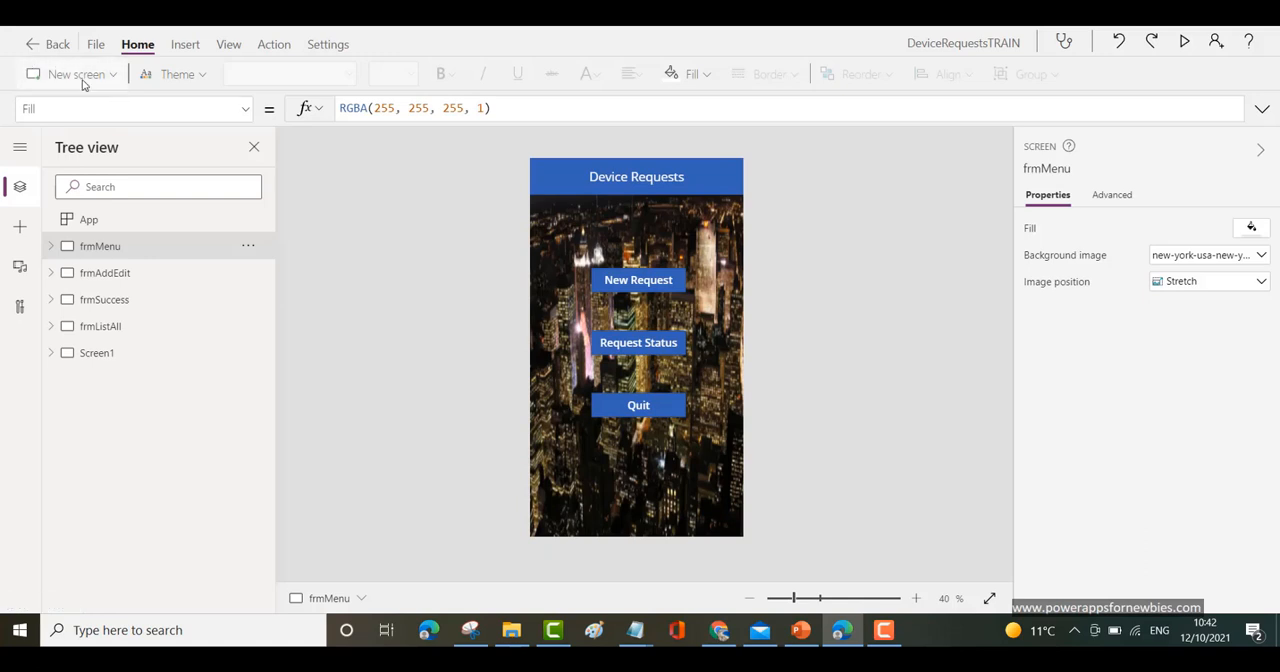
click(76, 73)
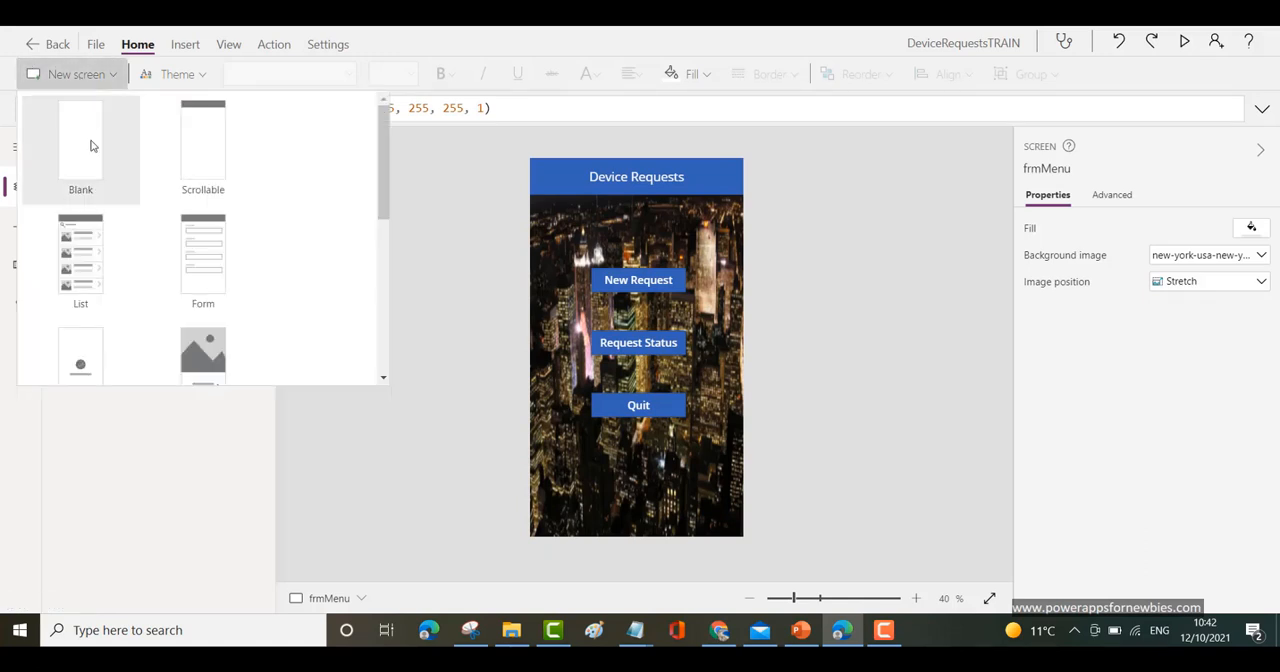
click(80, 145)
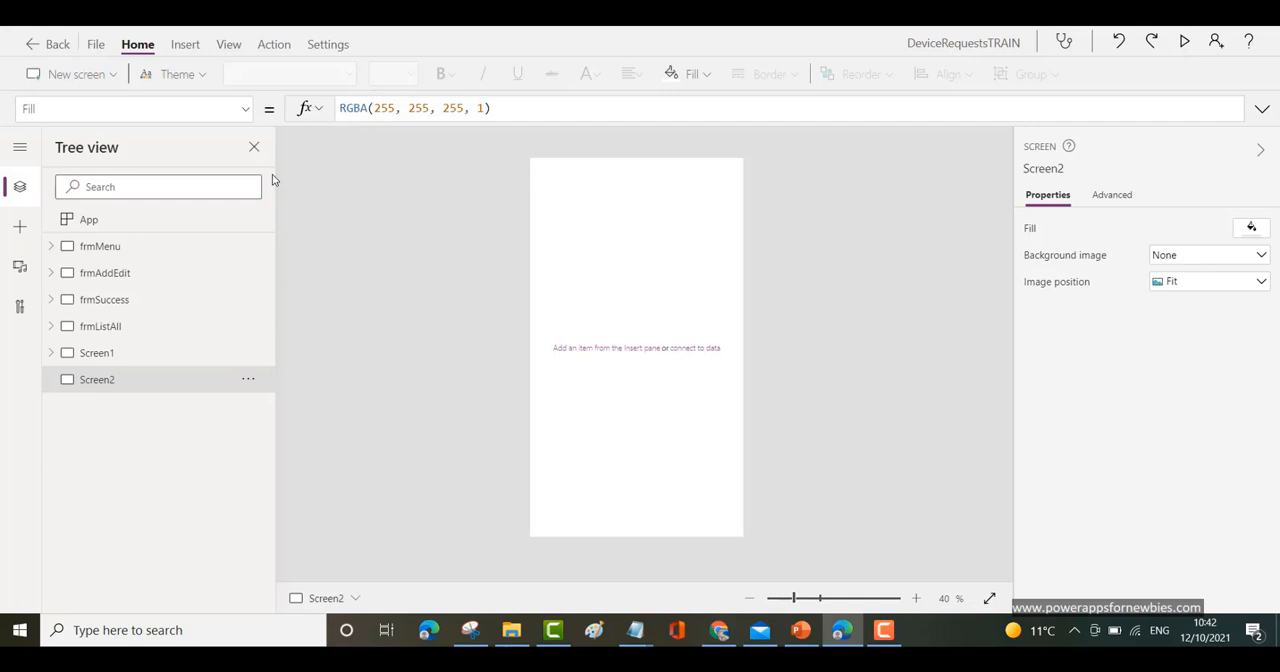
- Save the app as a new version and publish this version
click(95, 44)
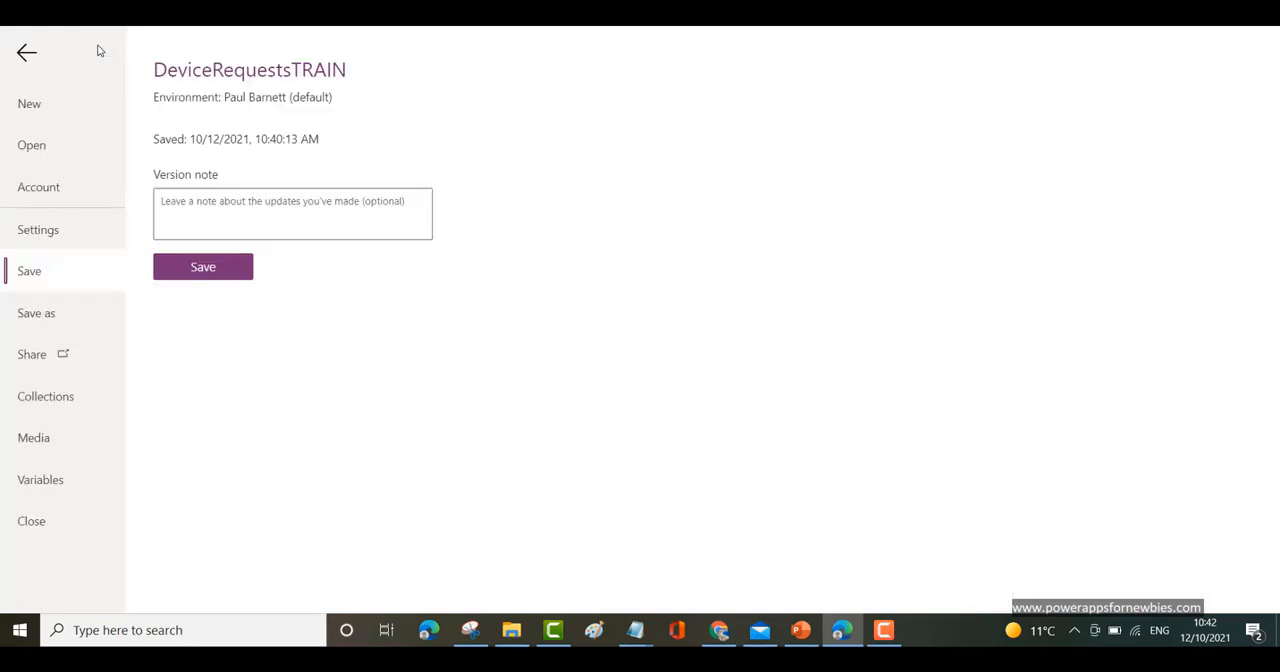
mouse_move(240, 286)
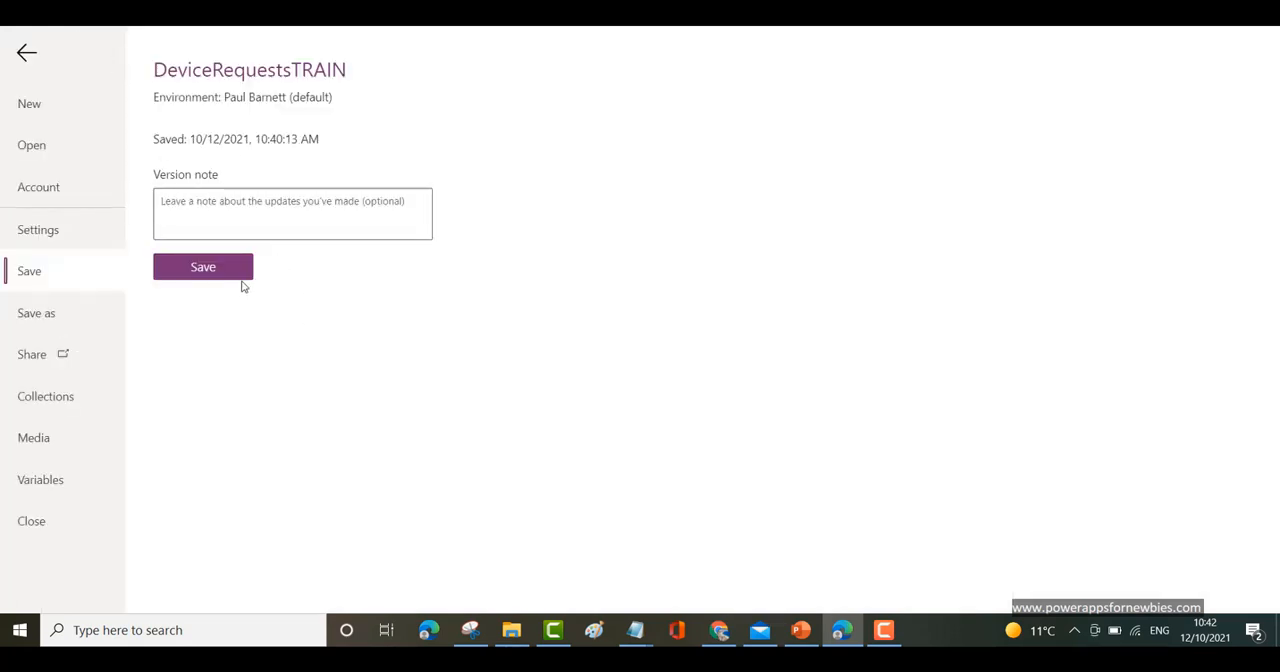
click(203, 266)
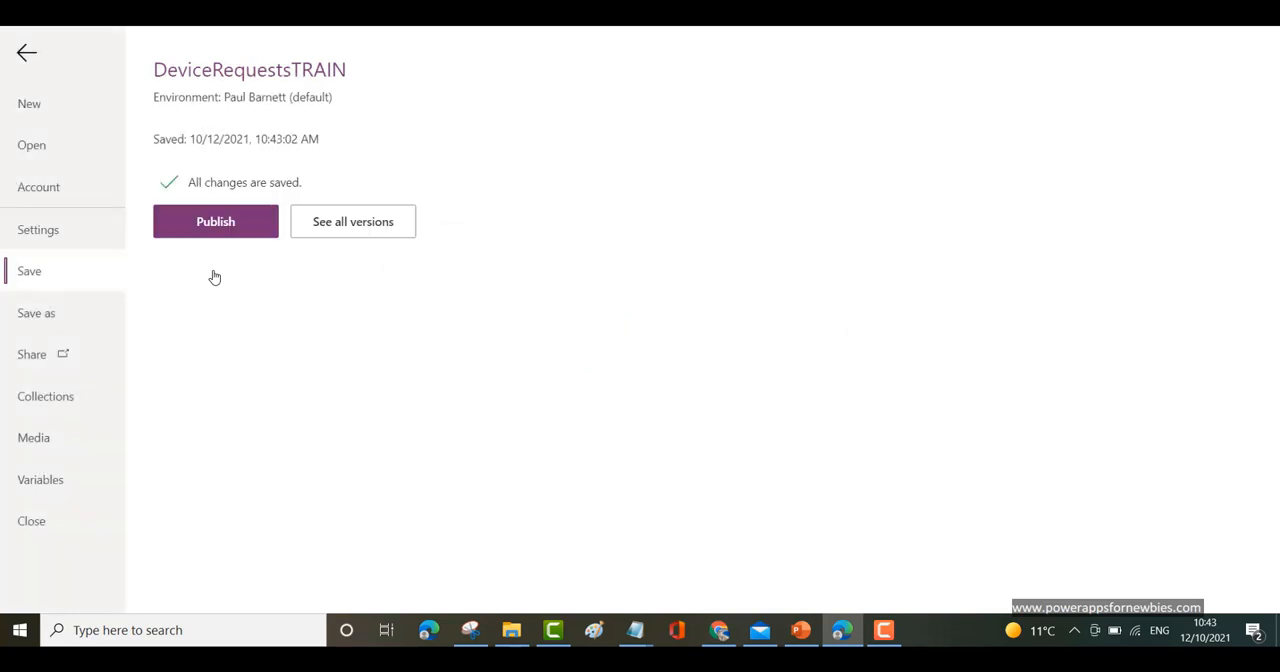
mouse_move(215, 221)
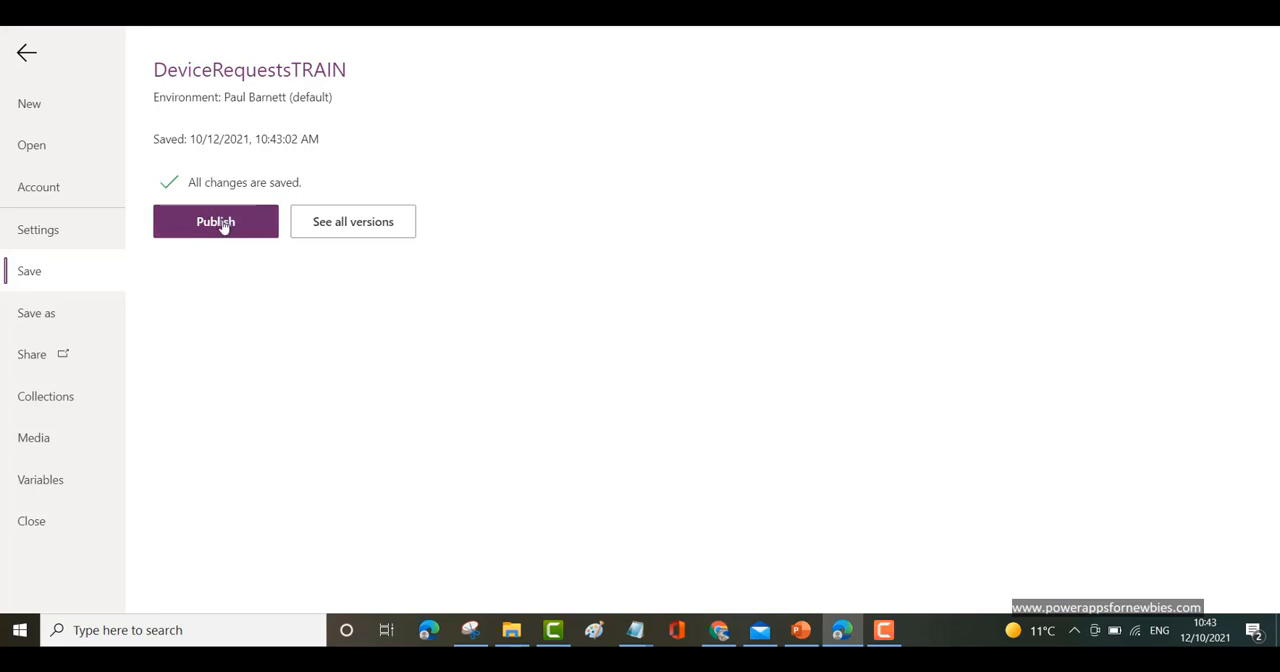
click(215, 221)
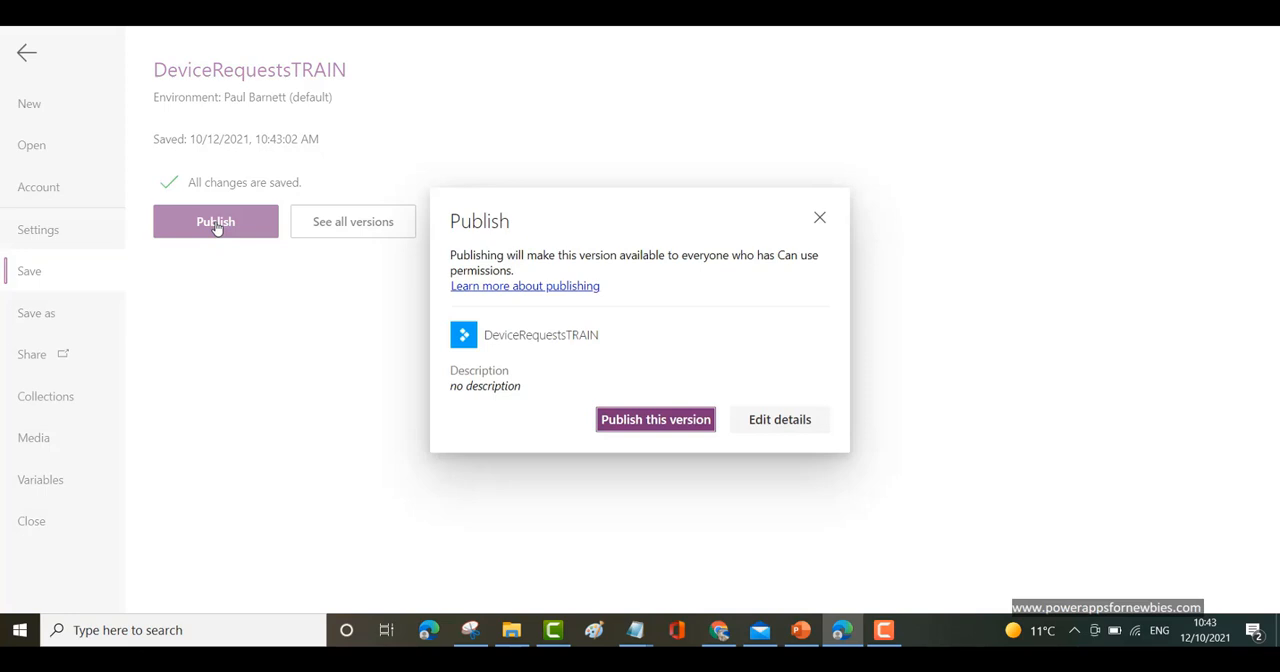
mouse_move(655, 419)
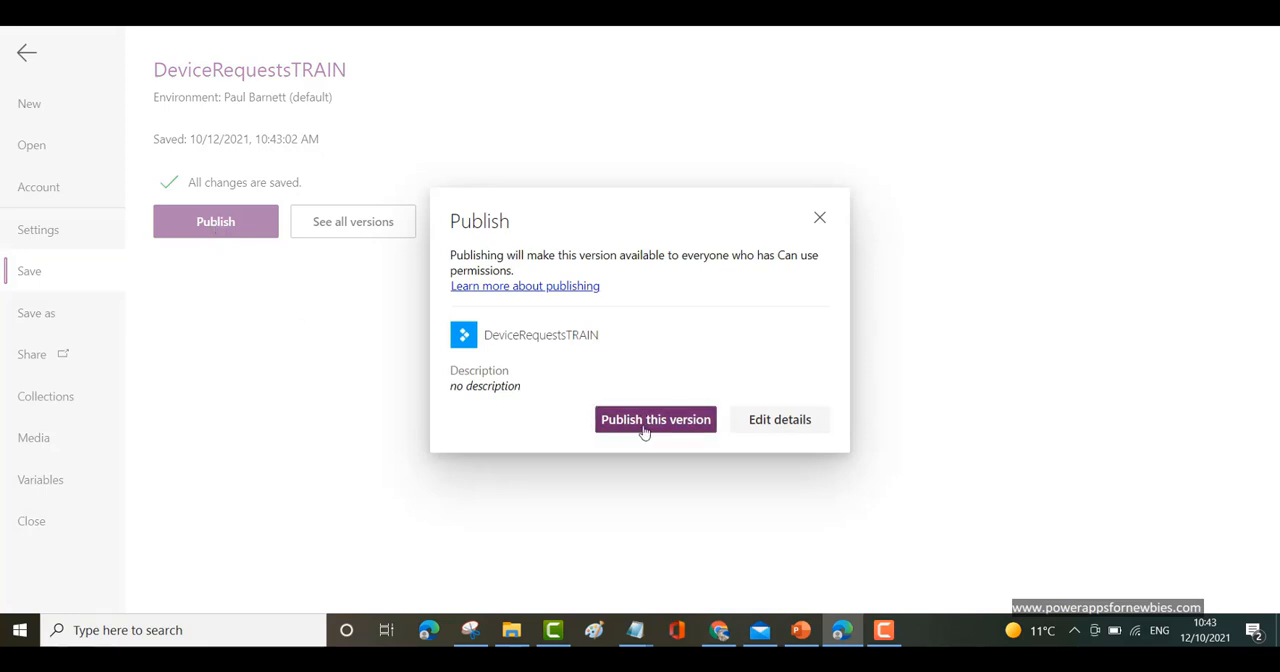
click(655, 419)
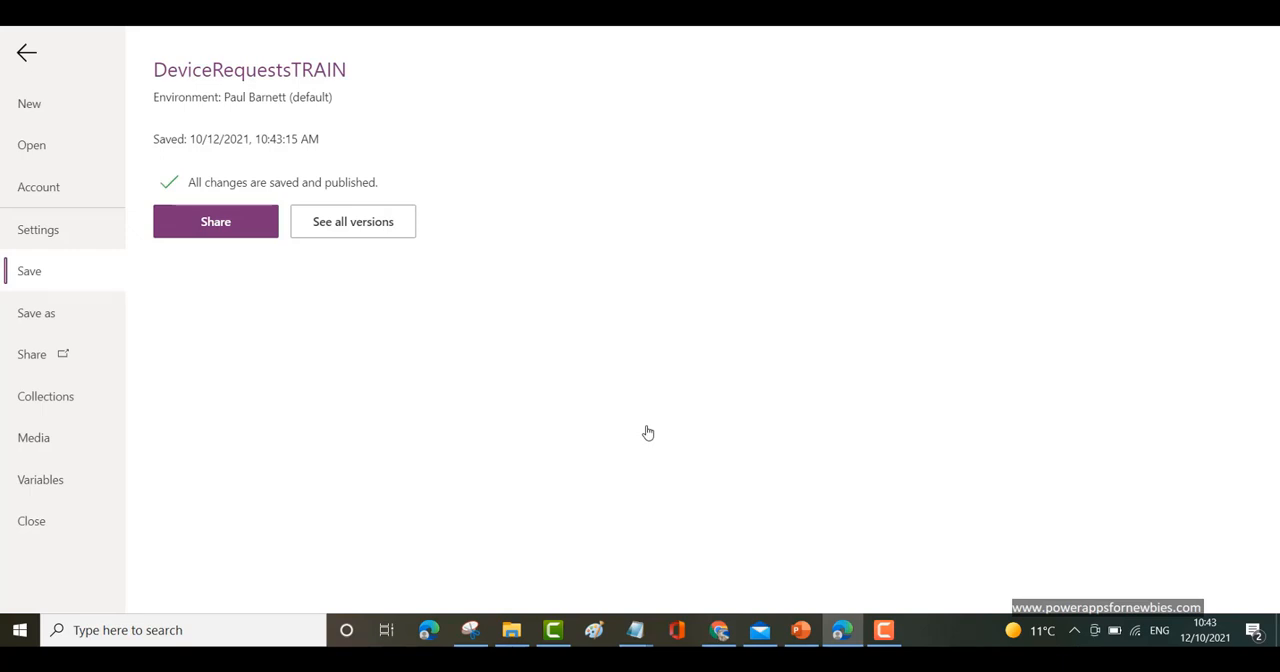
mouse_move(485, 383)
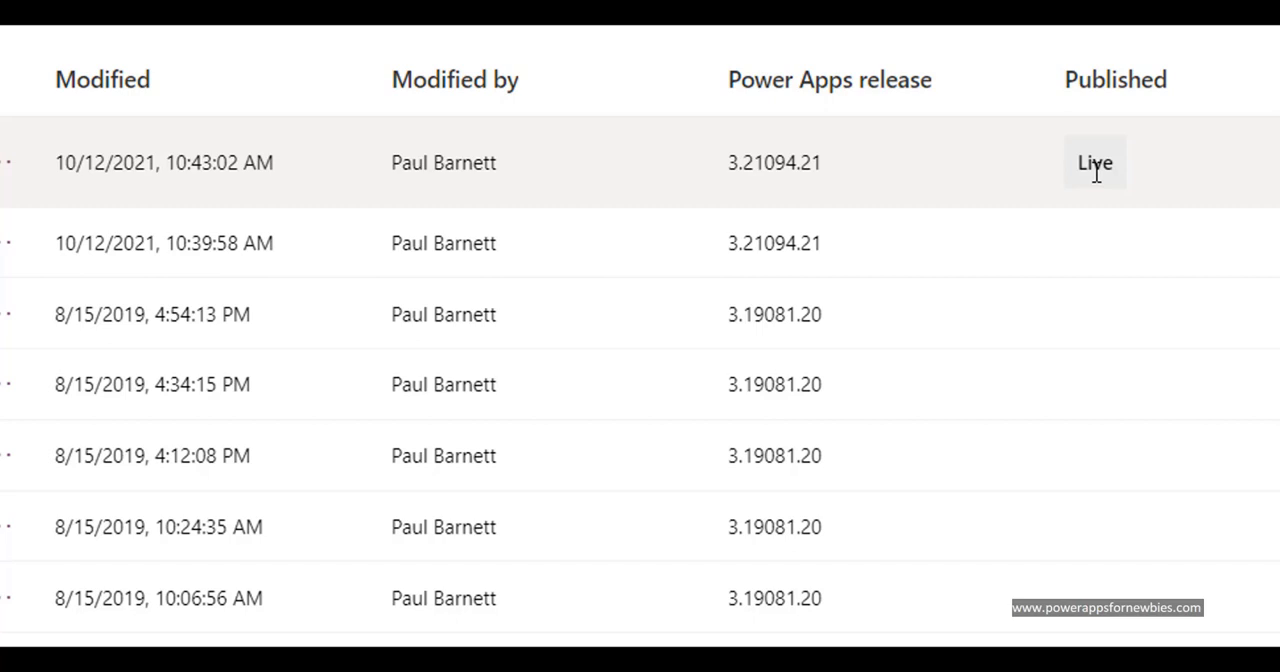
mouse_move(692, 245)
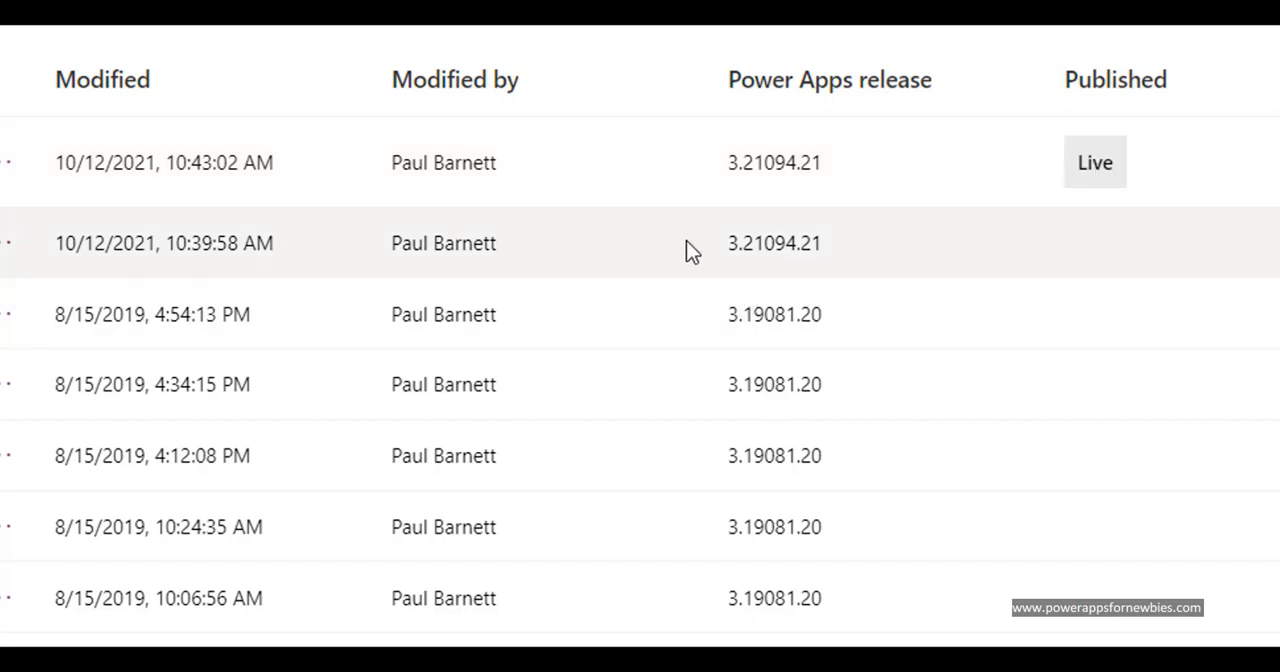
mouse_move(547, 456)
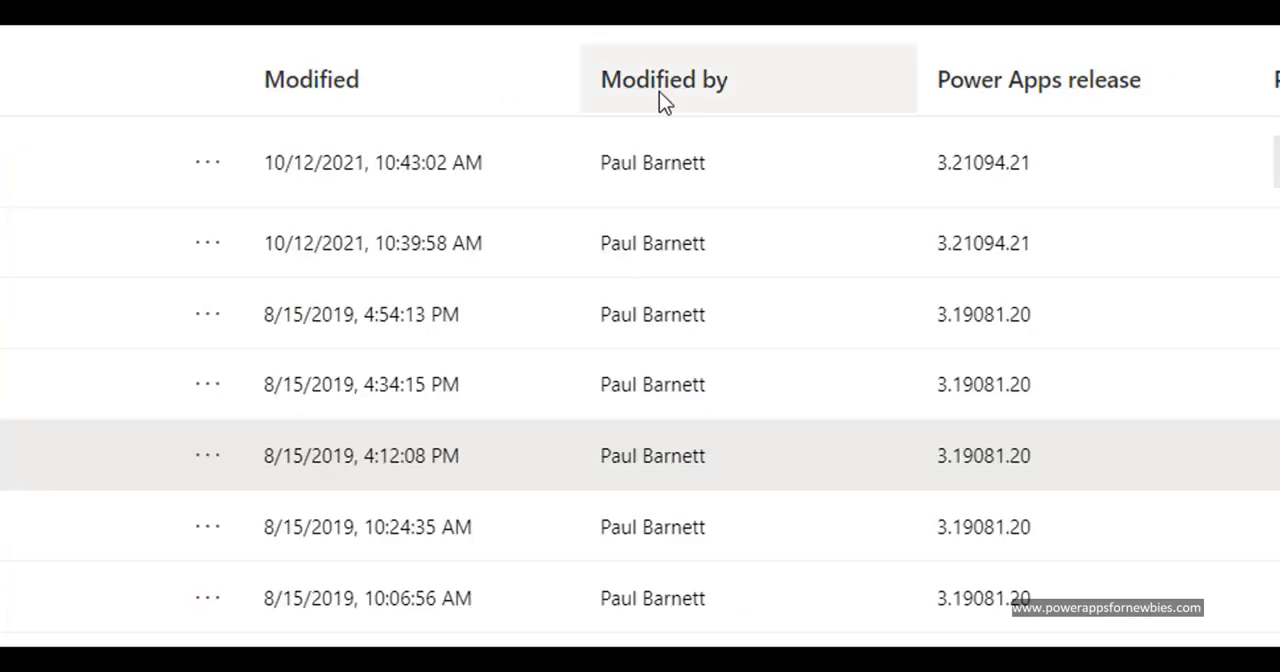
mouse_move(232, 242)
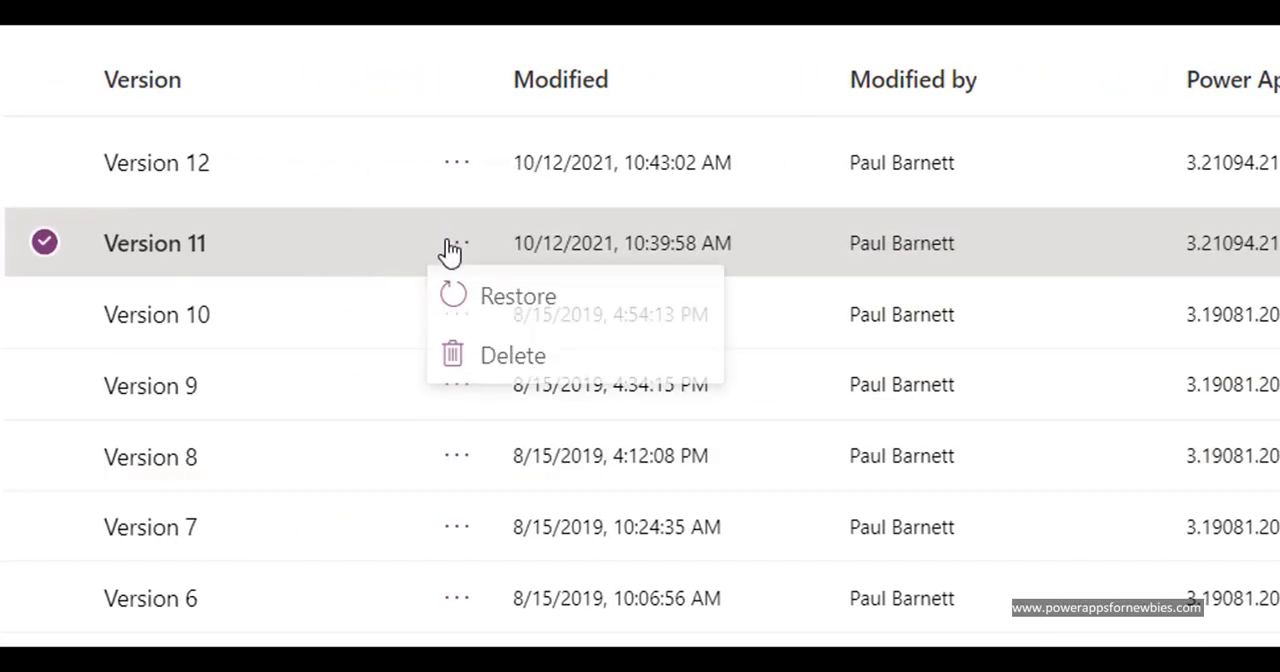
mouse_move(560, 310)
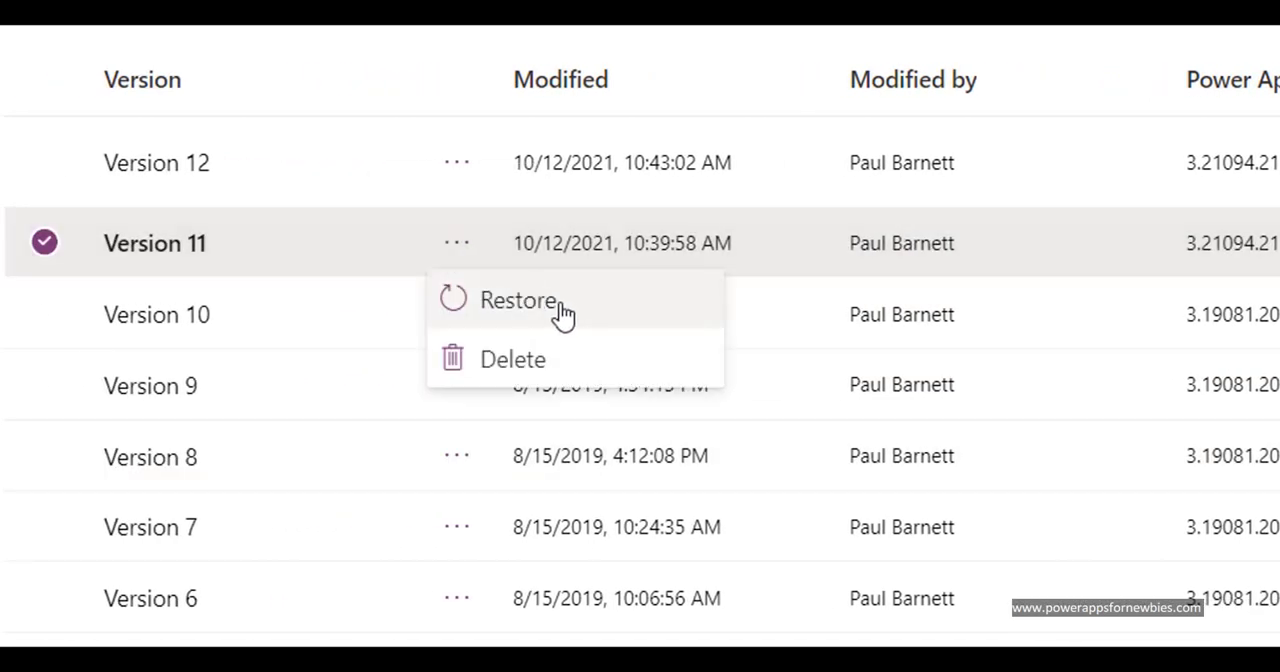
mouse_move(620, 310)
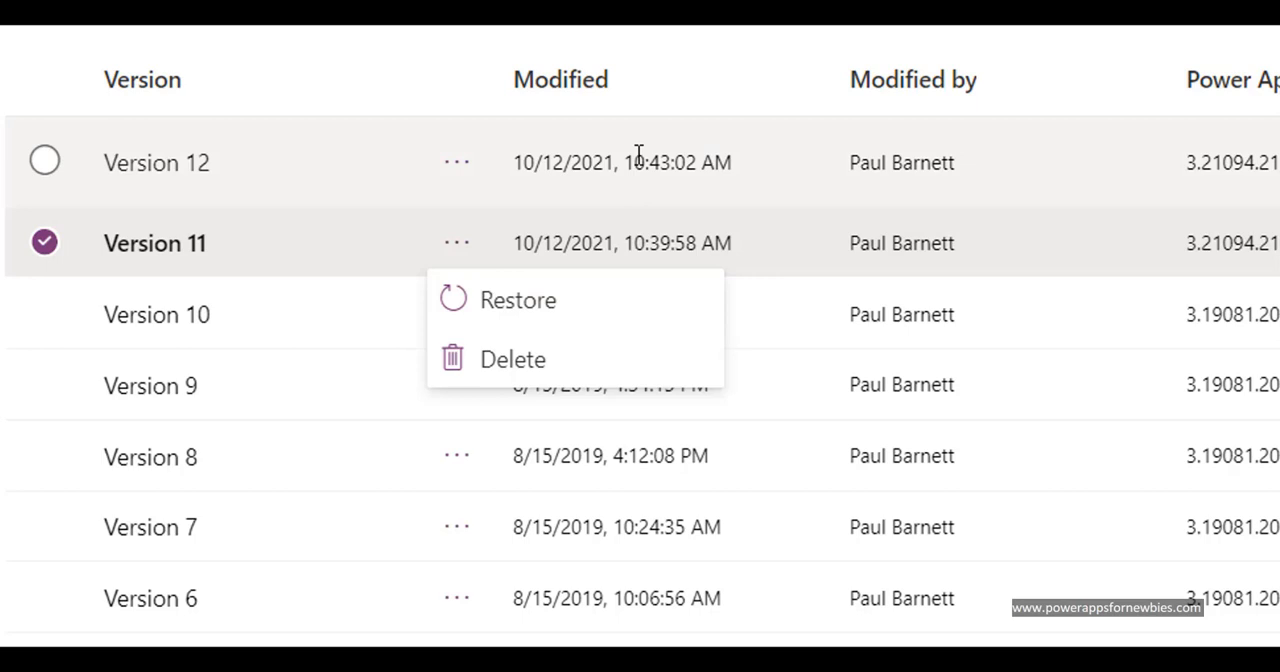
mouse_move(578, 276)
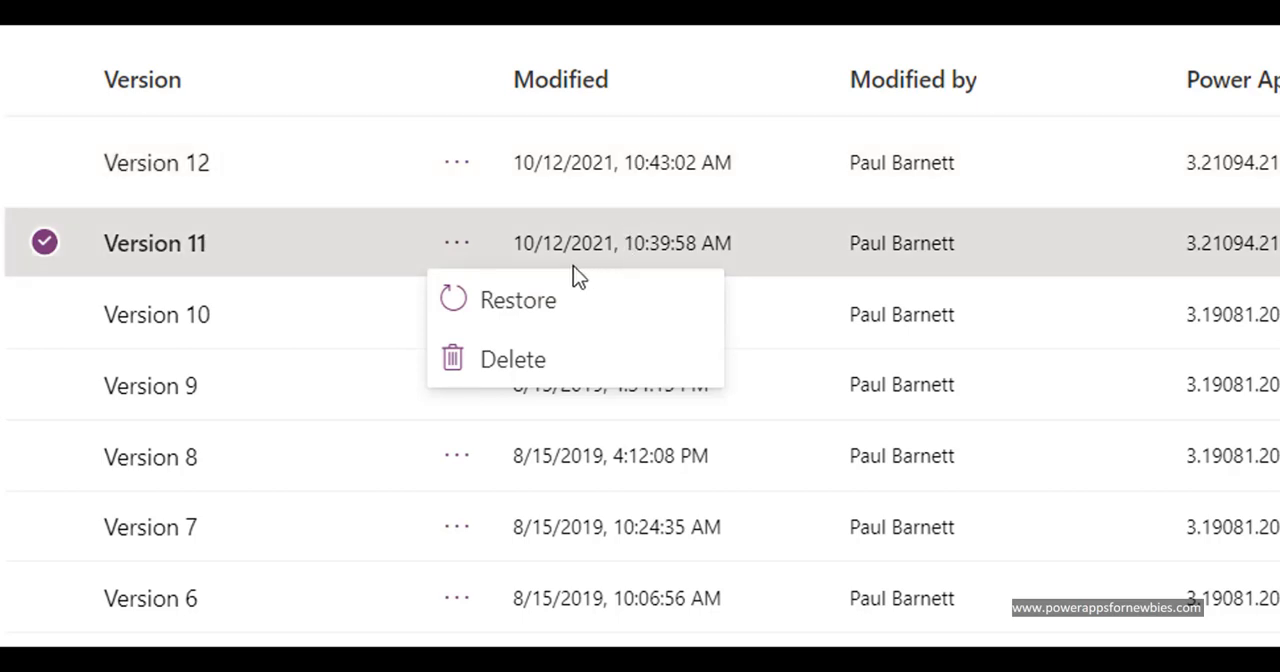
mouse_move(620, 310)
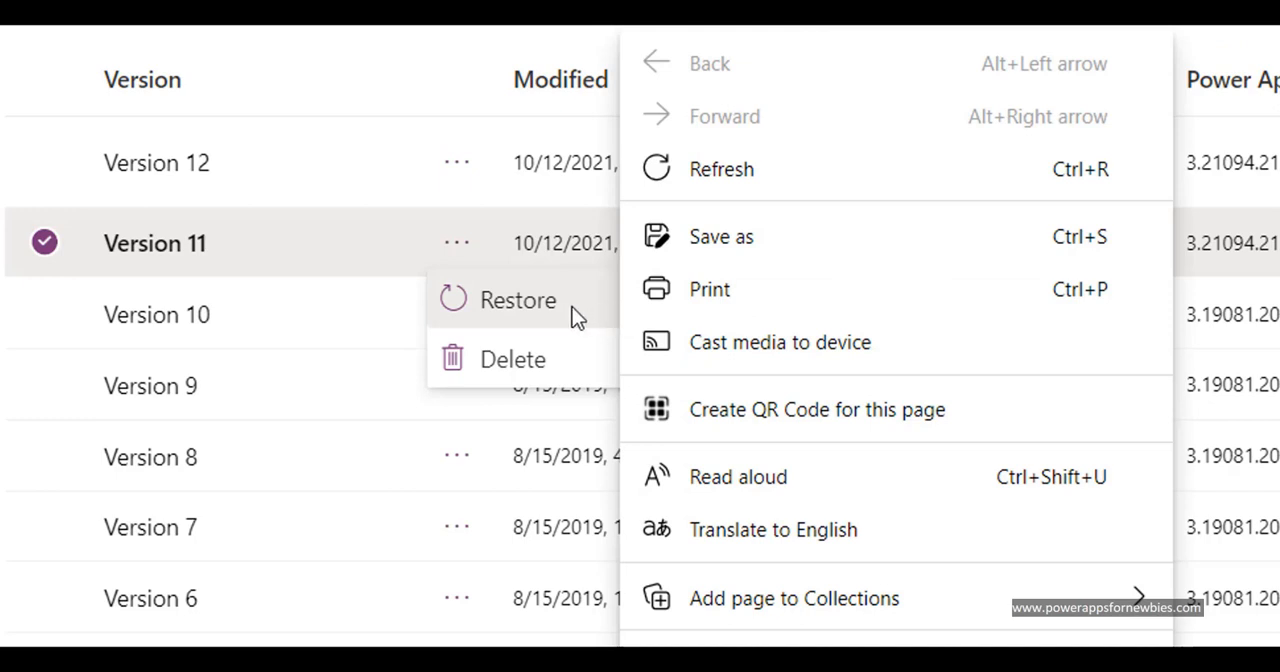
- Restore Version 11 from the Versions list and select the resulting Version 13
click(518, 300)
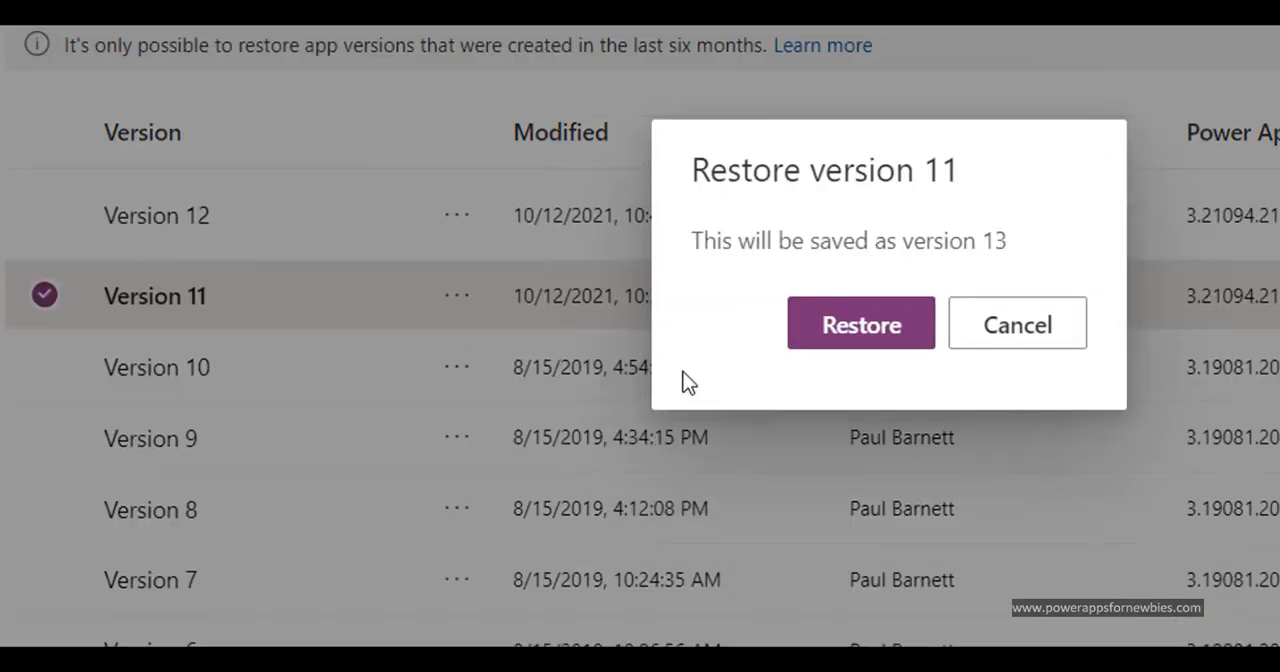
mouse_move(861, 323)
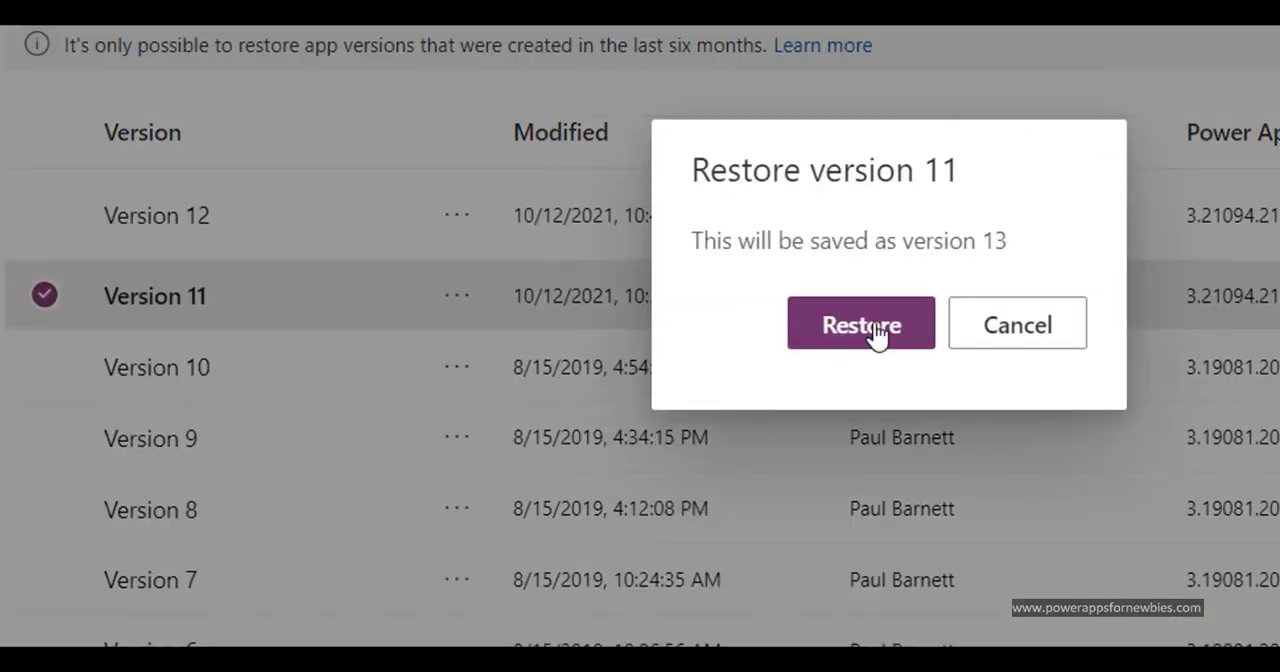
click(860, 323)
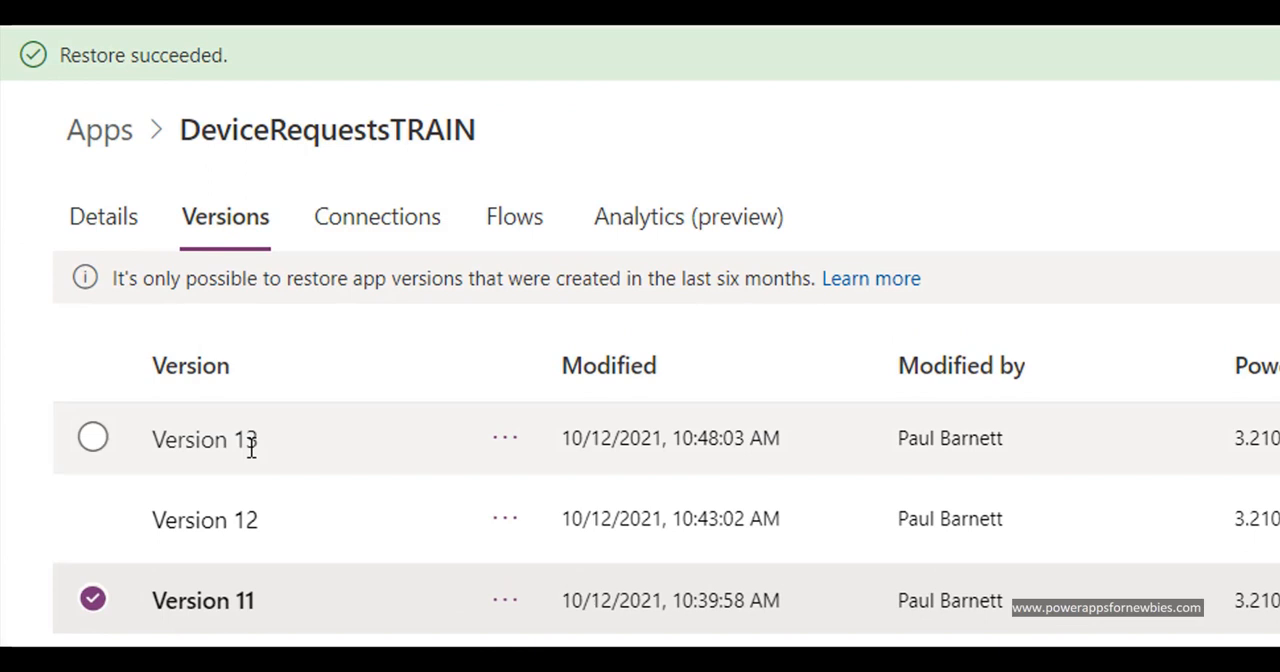
click(92, 438)
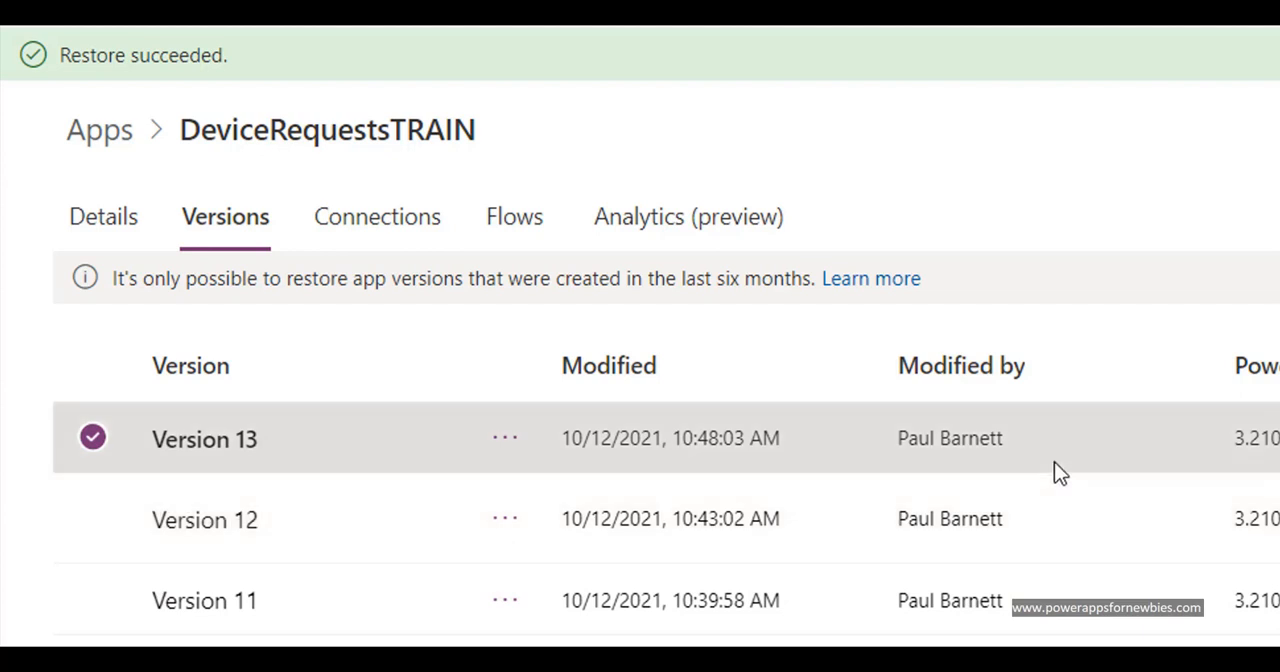
mouse_move(850, 450)
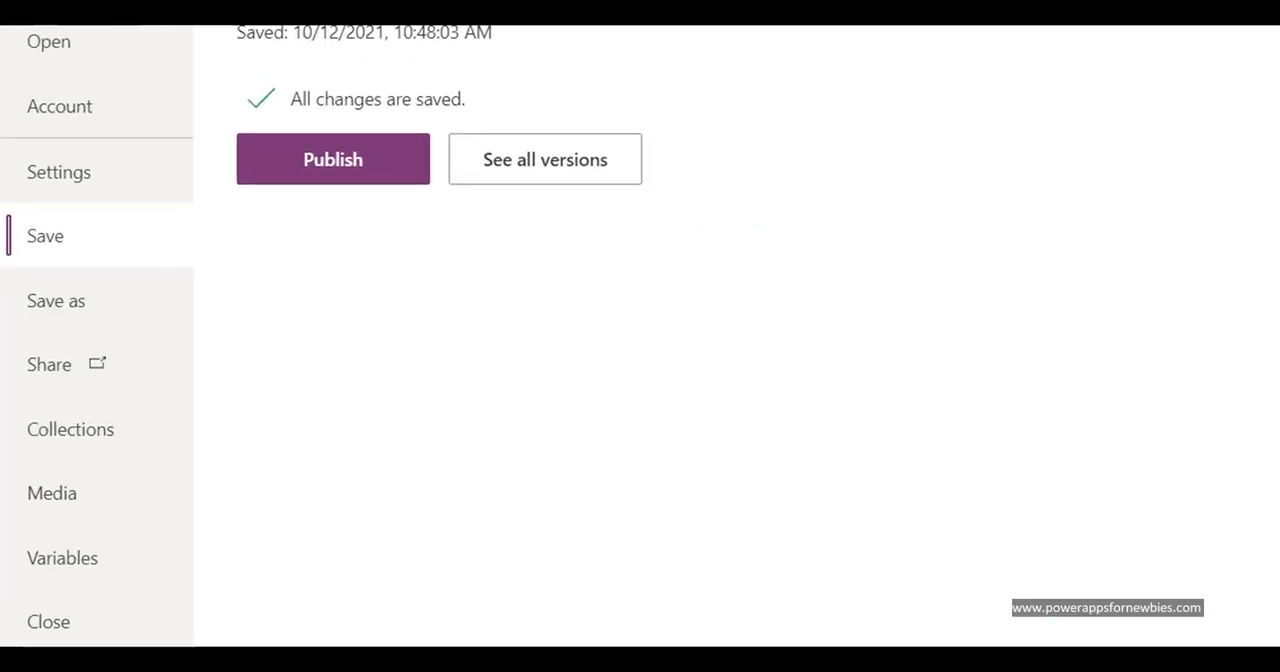
- Publish the restored DeviceRequestsTRAIN version and bring up its Share panel
click(332, 159)
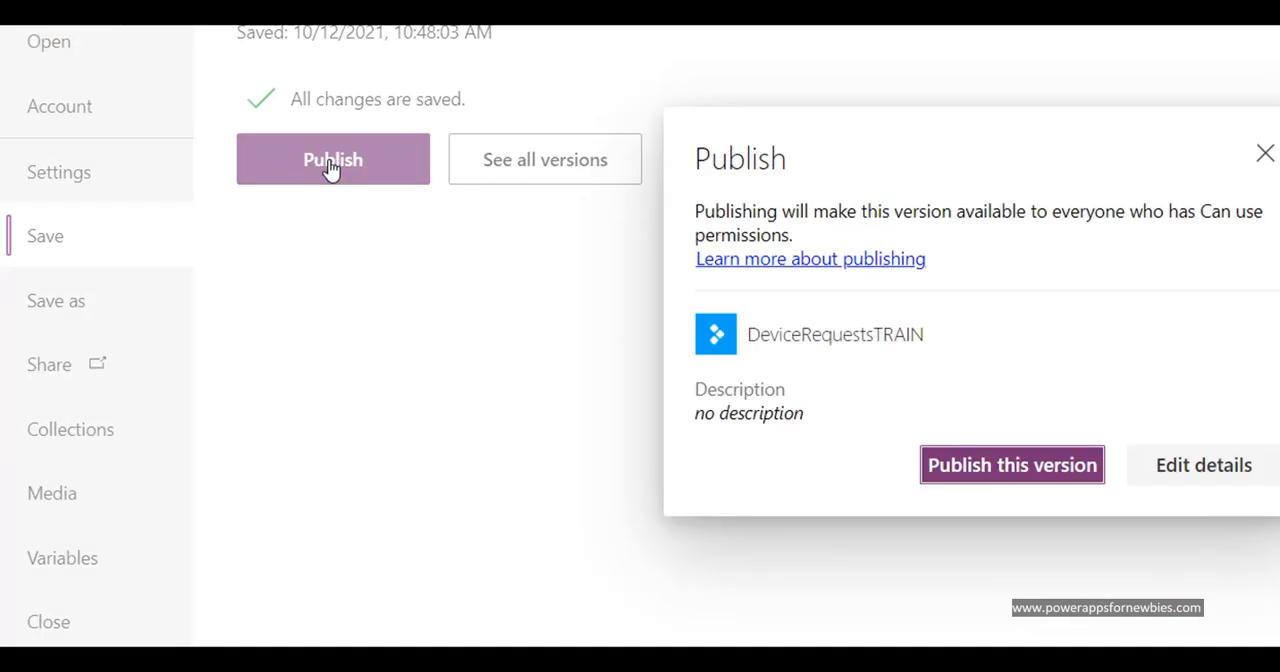
click(1011, 464)
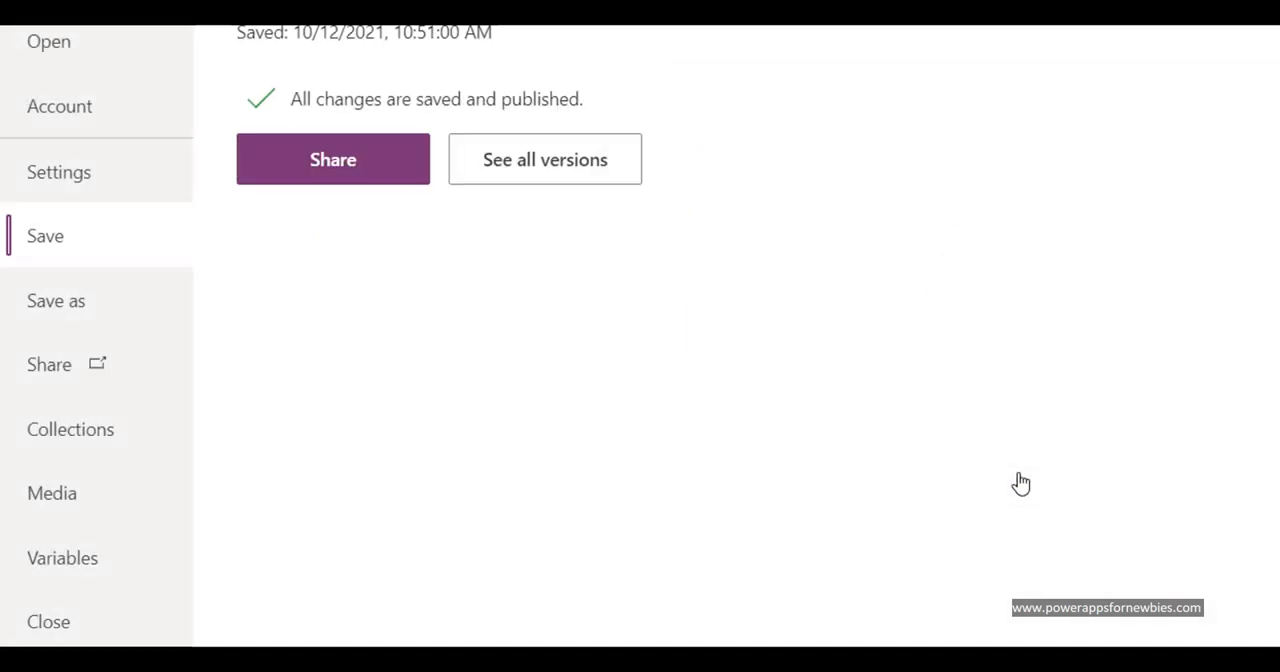
mouse_move(332, 159)
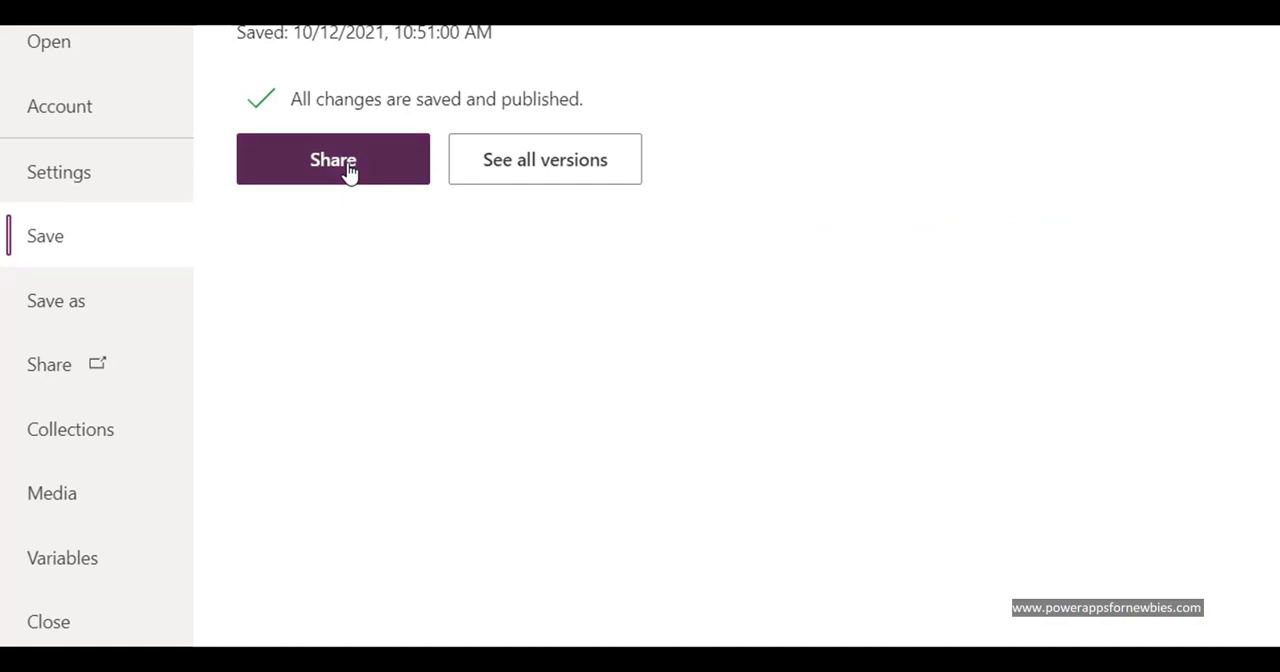
click(332, 159)
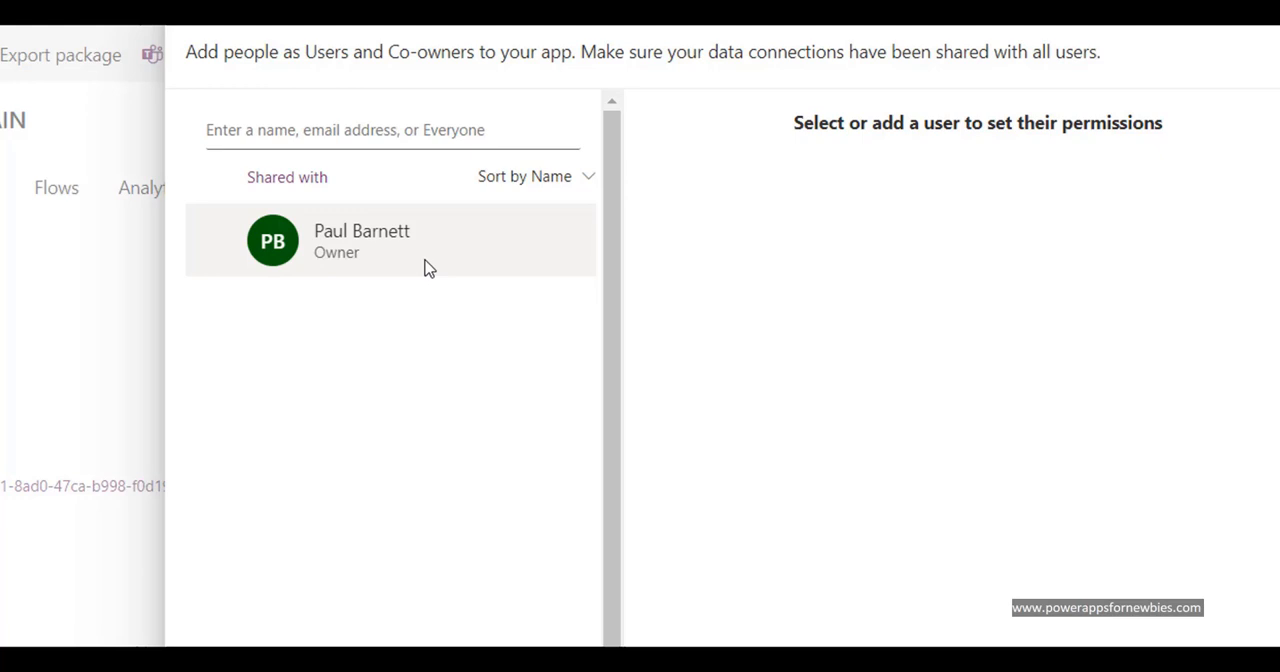
mouse_move(397, 252)
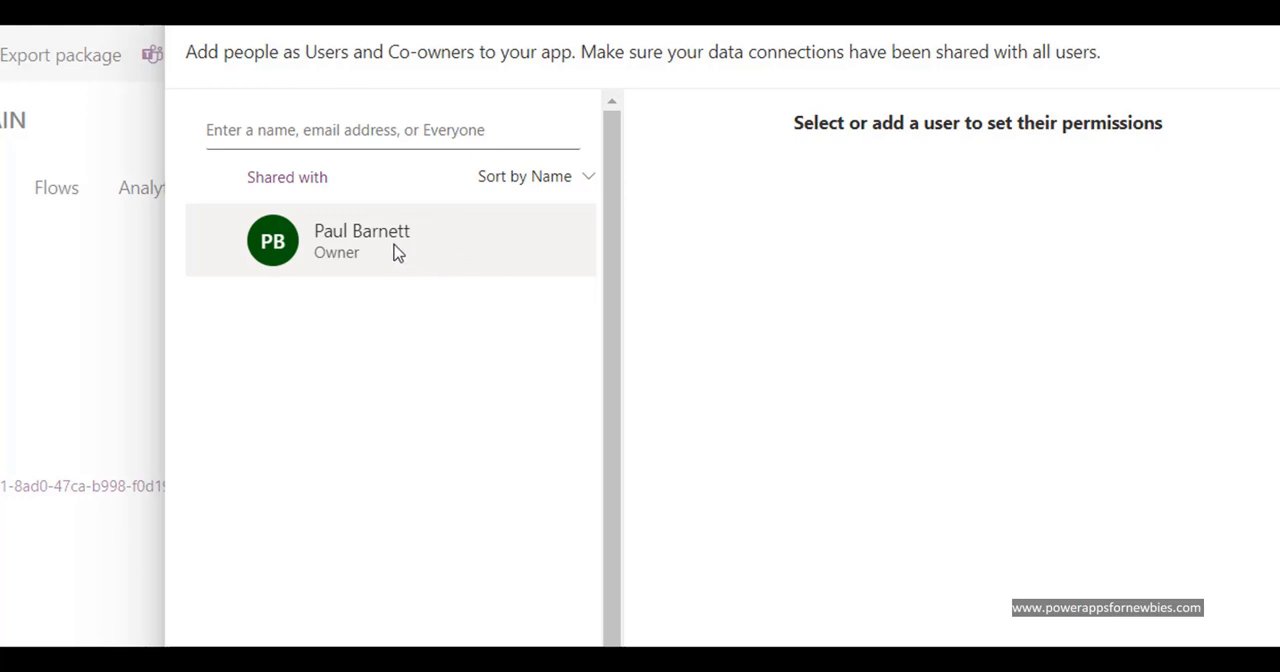
mouse_move(487, 257)
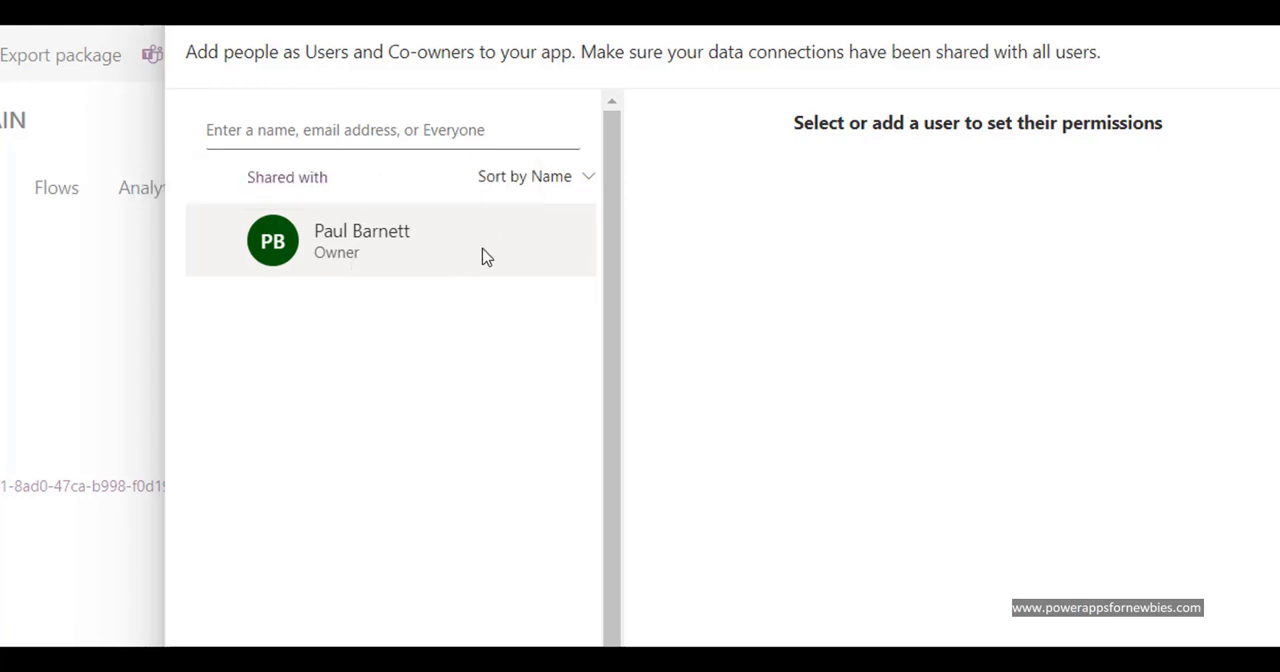
- Search for a user named 'mar', review permissions, then cancel sharing
click(391, 129)
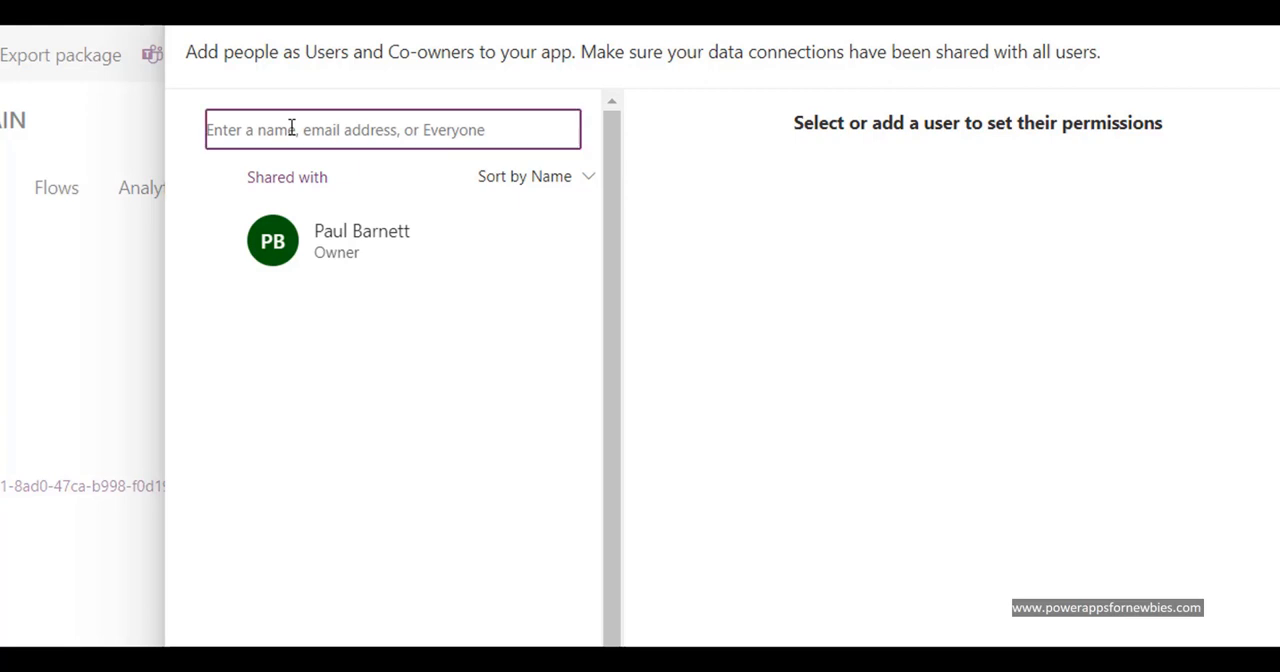
text(ma)
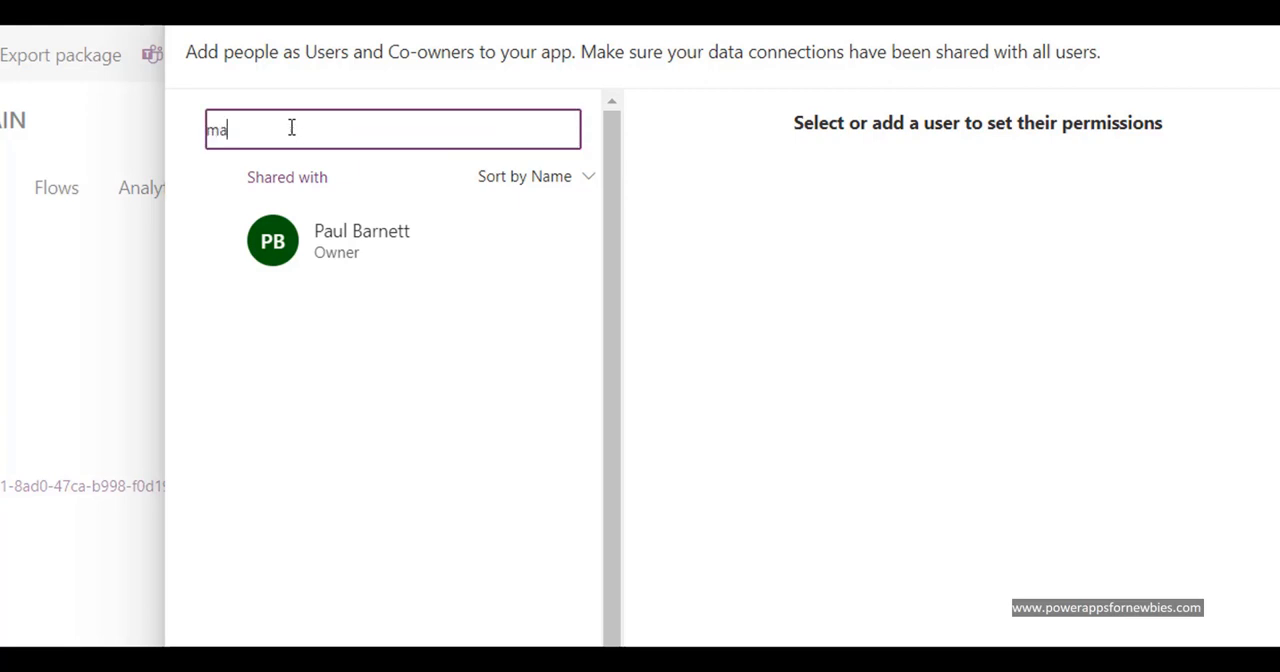
text(r)
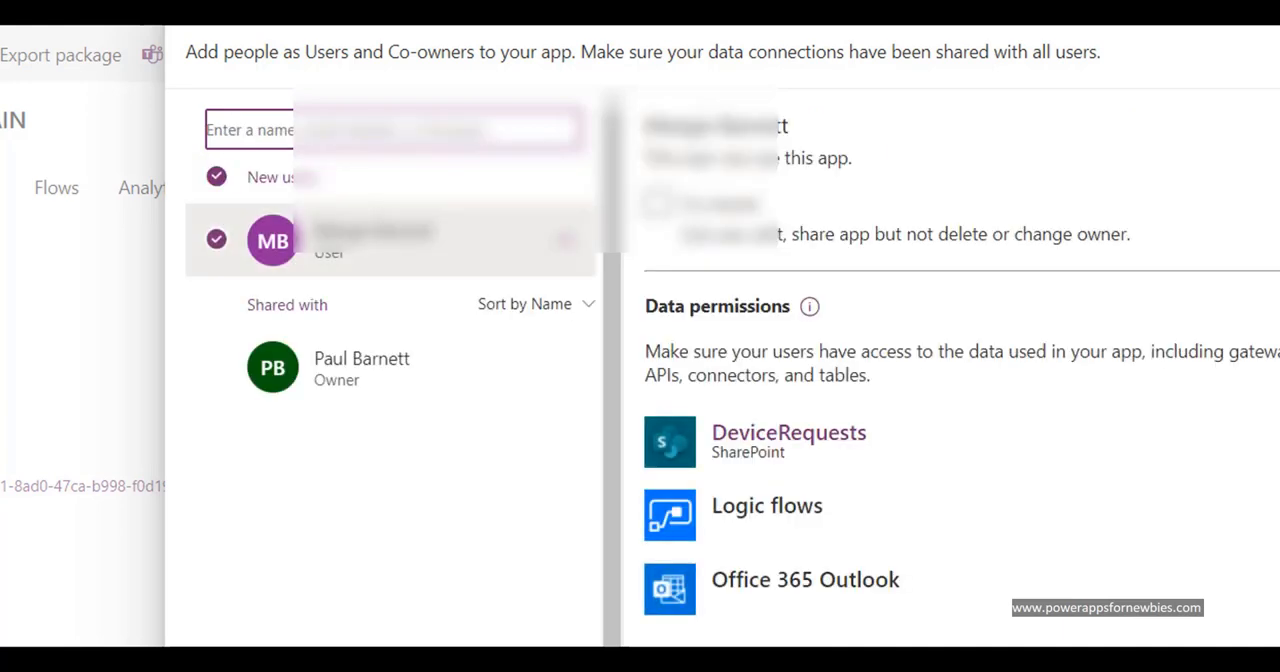
mouse_move(732, 390)
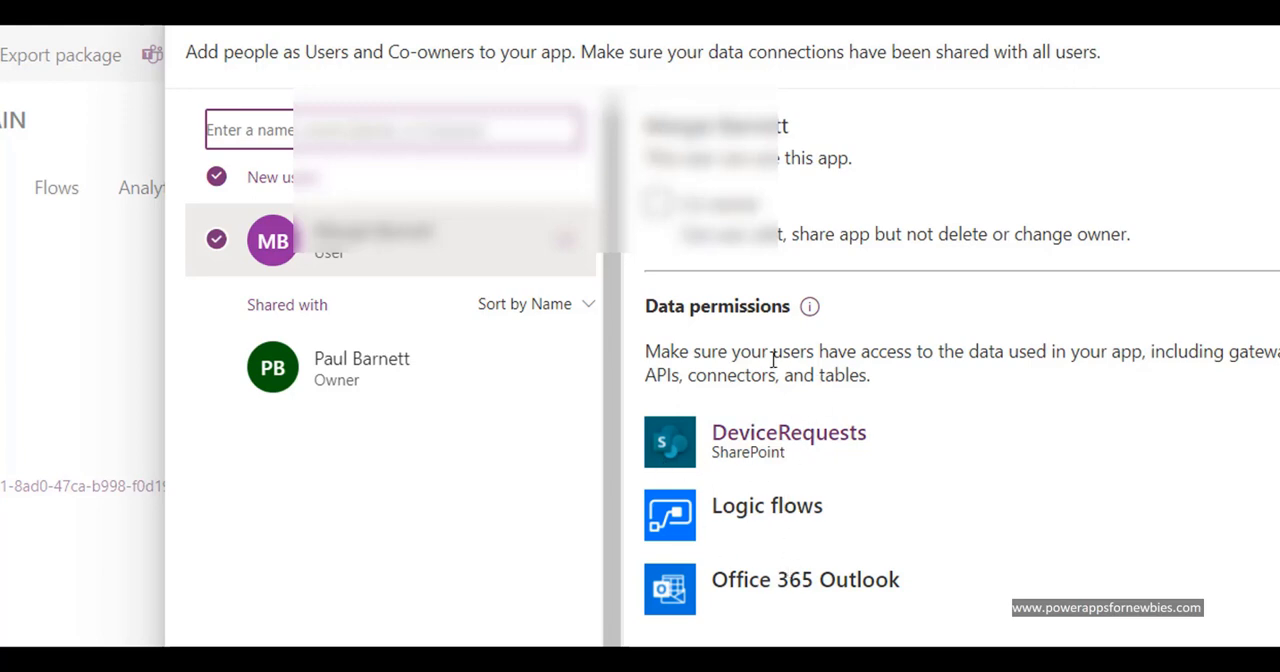
mouse_move(825, 432)
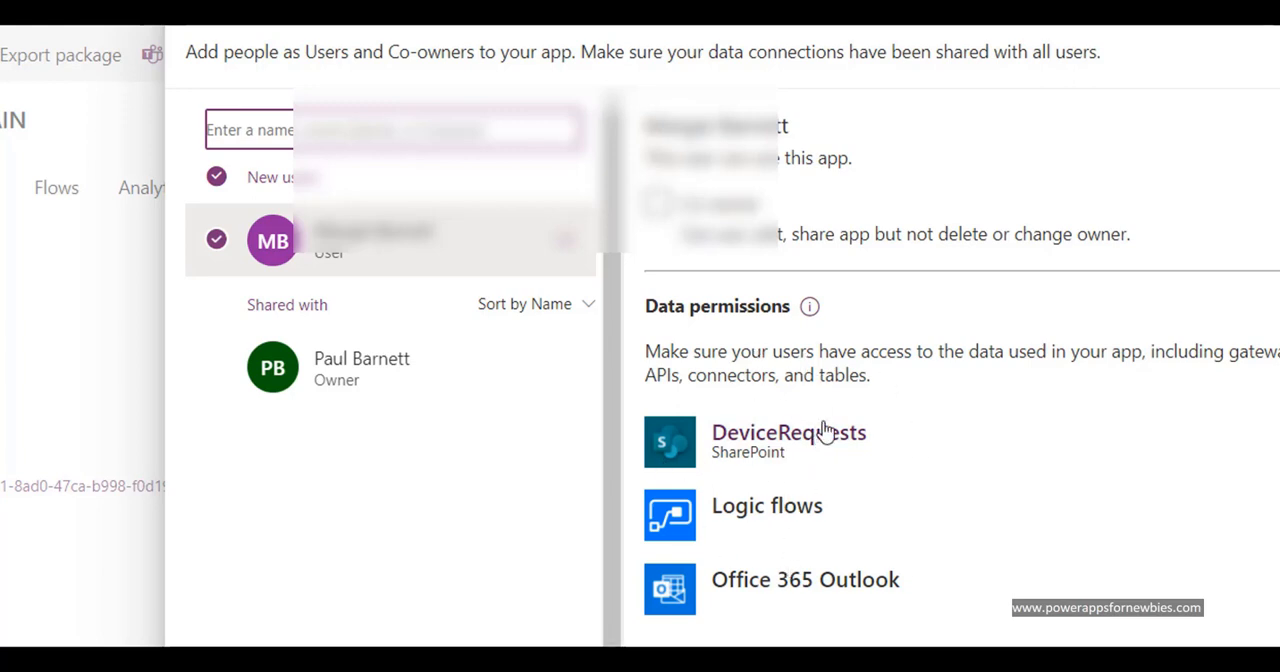
mouse_move(845, 505)
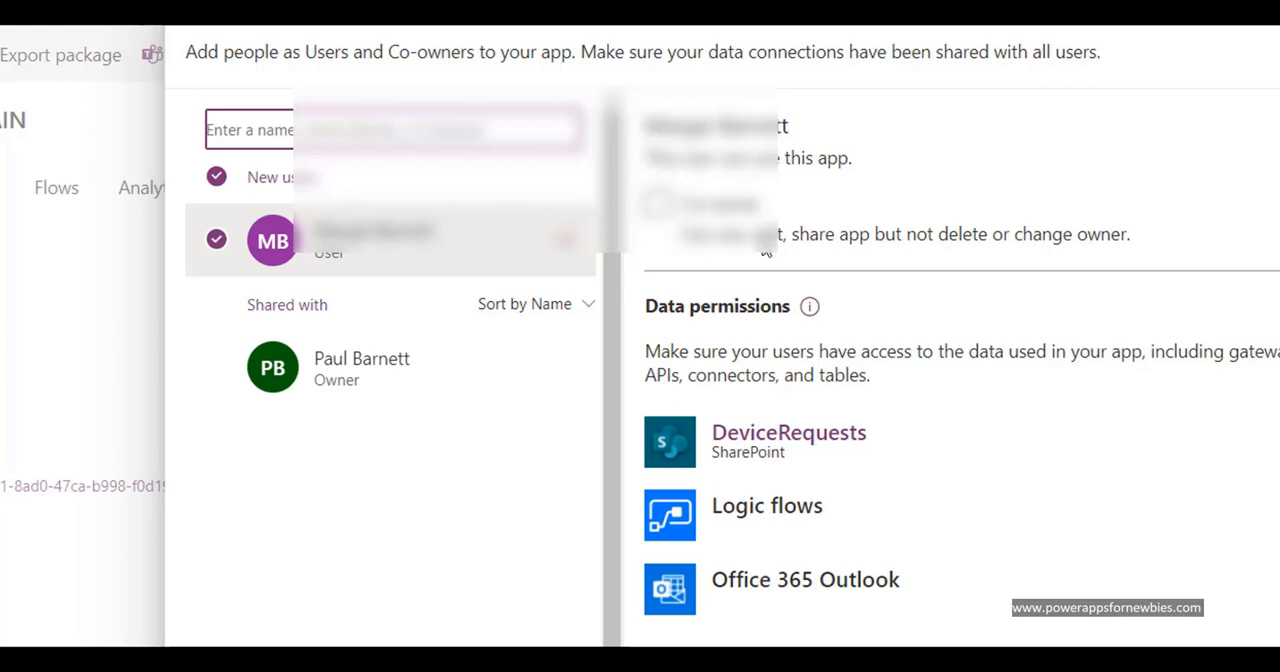
mouse_move(850, 258)
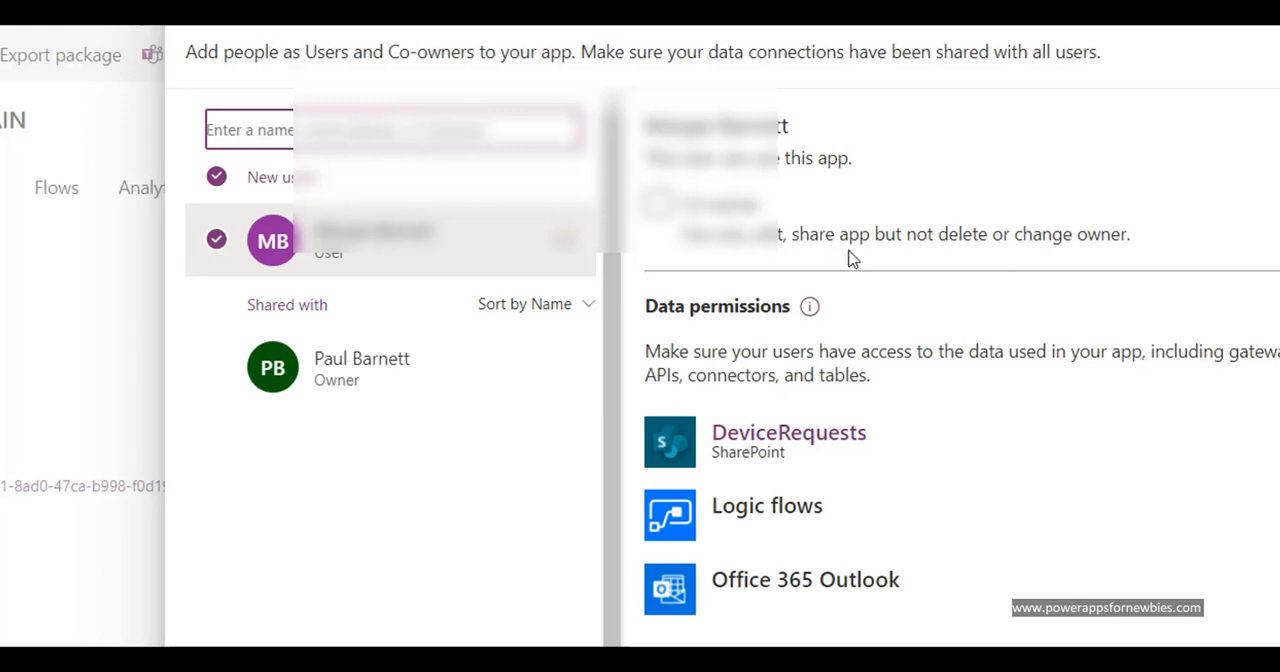
mouse_move(979, 321)
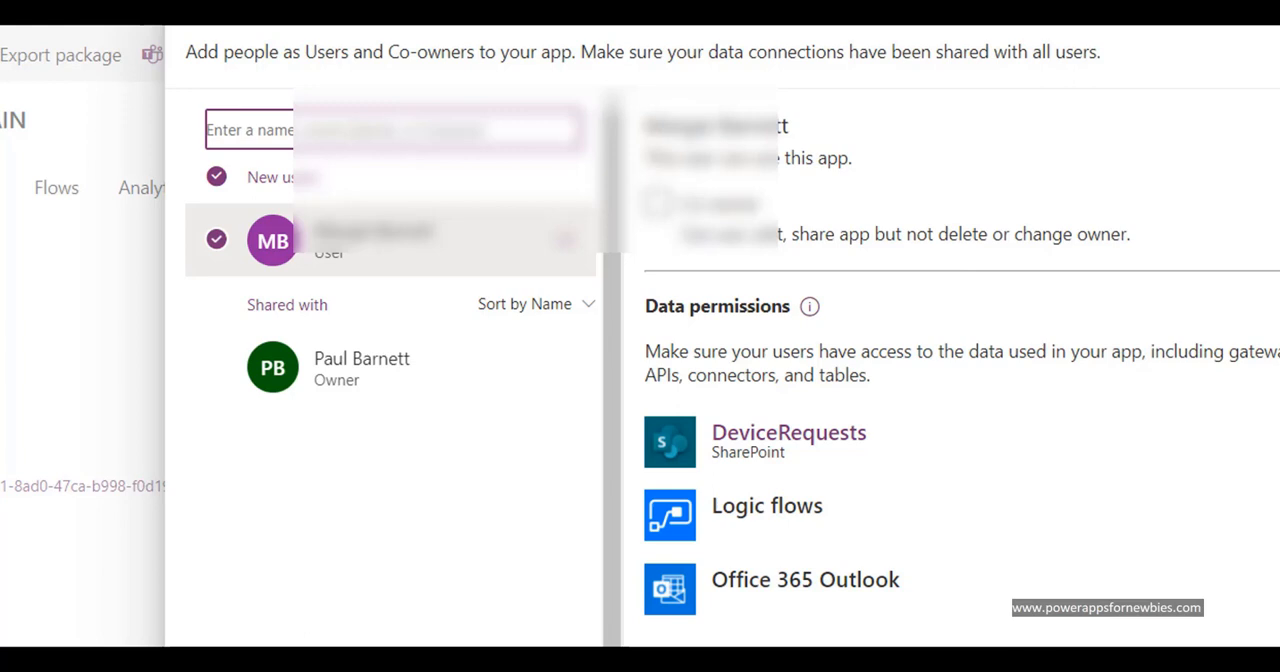
mouse_move(593, 505)
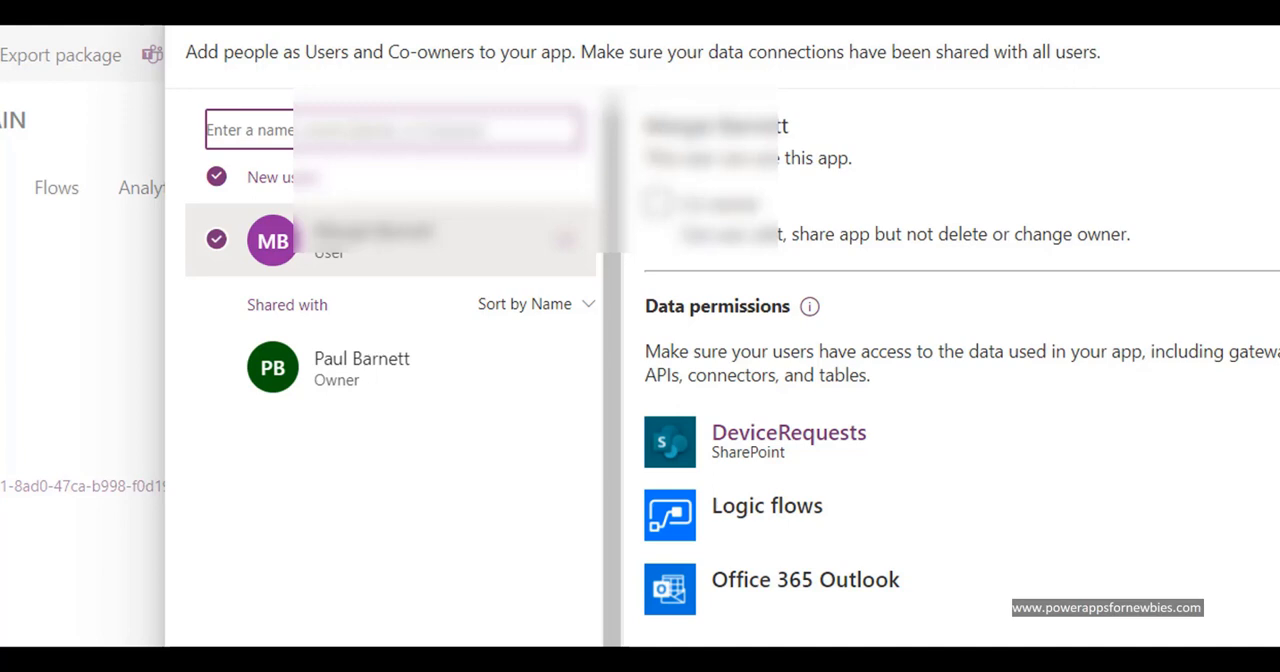
scroll(down, 3)
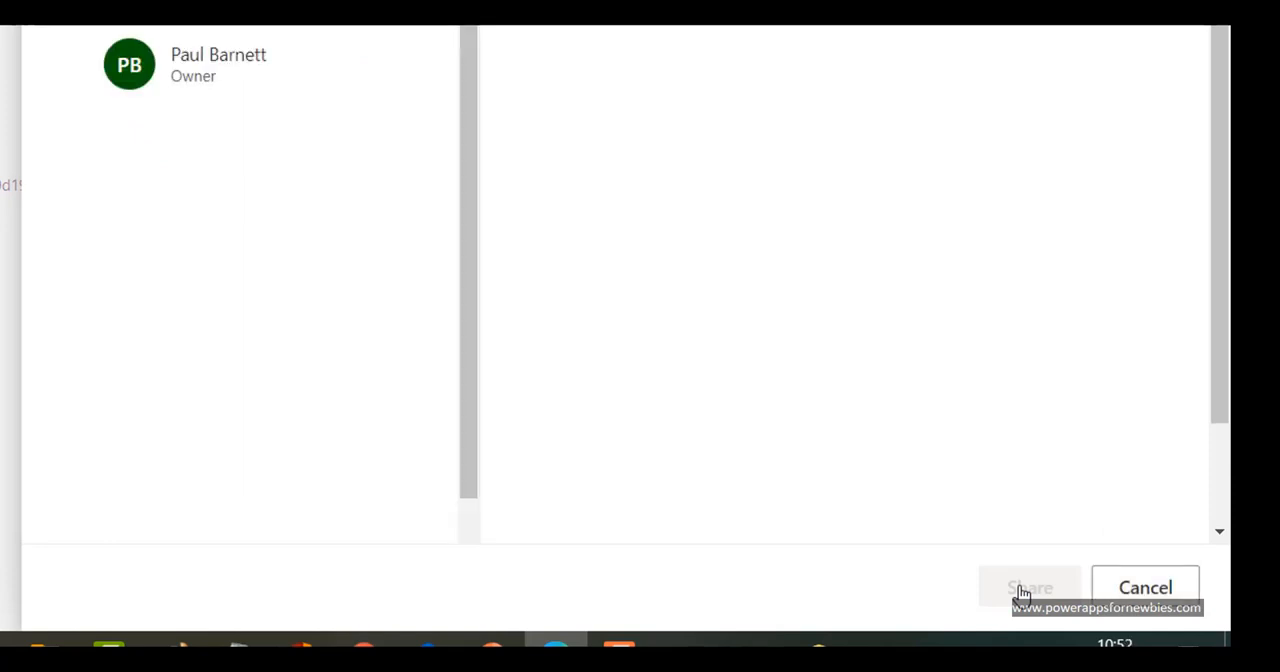
mouse_move(1145, 588)
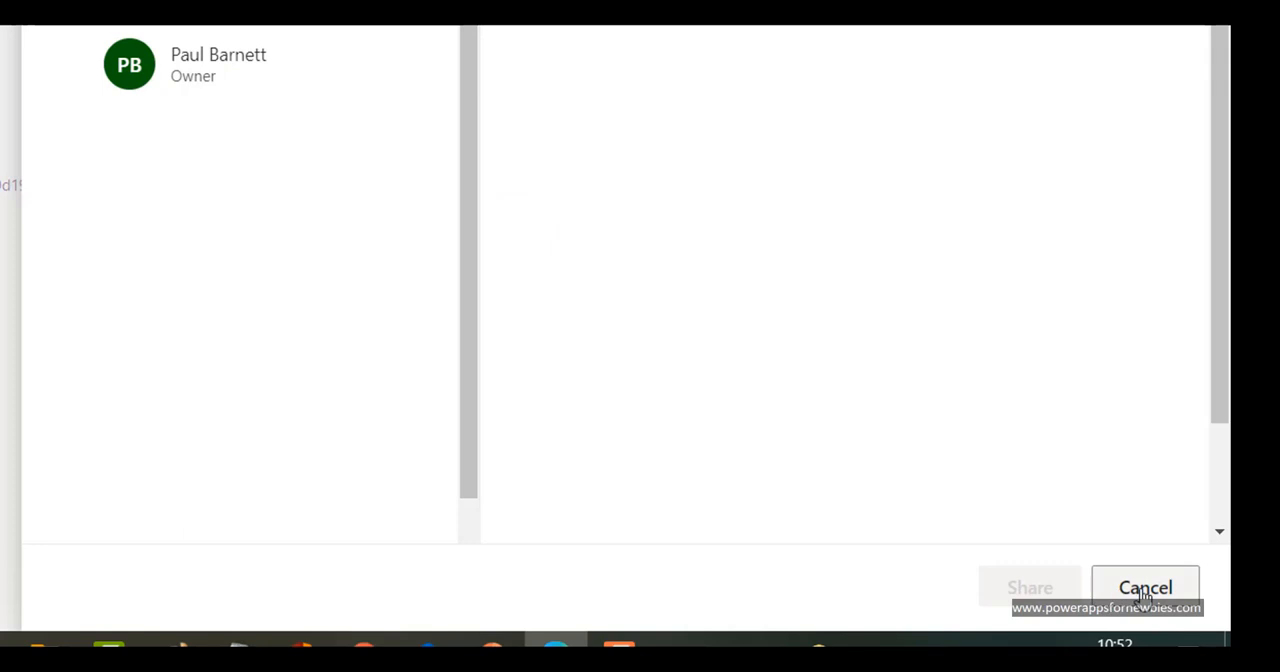
click(1144, 587)
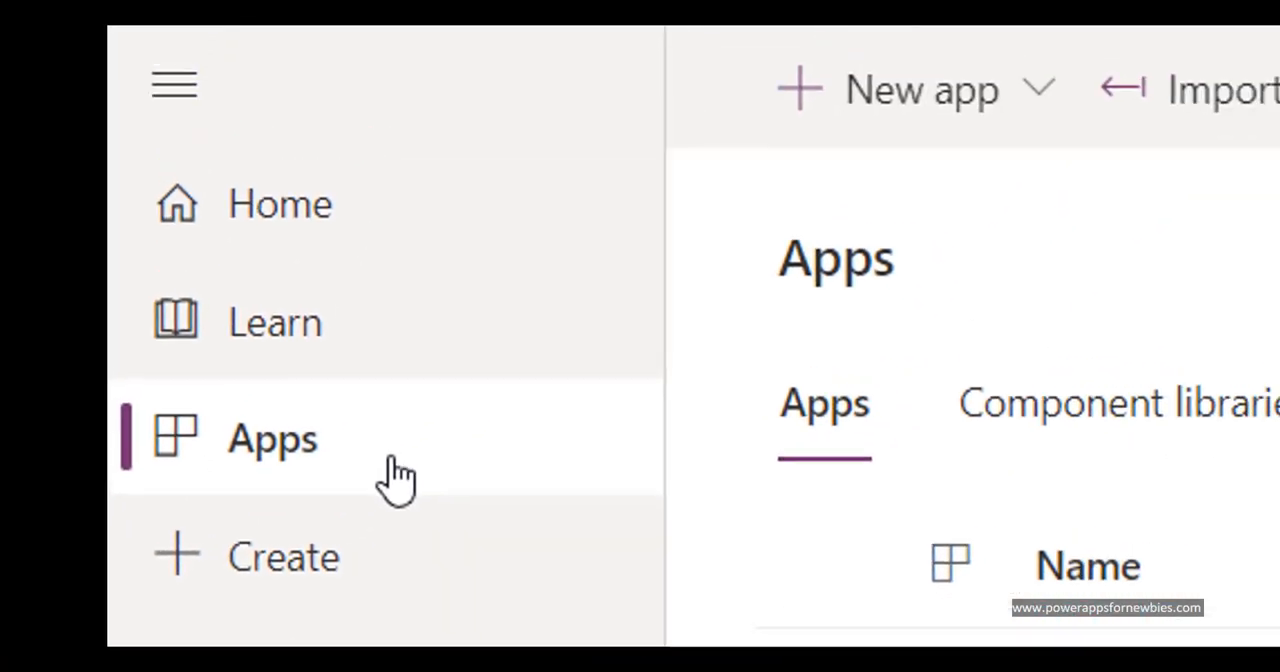